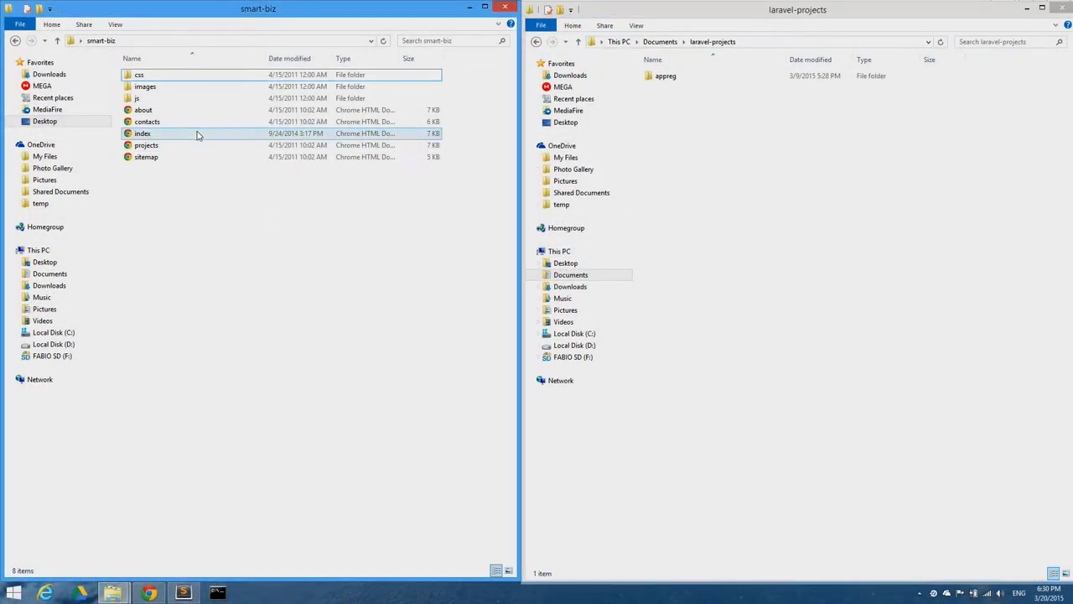
- Open the Smart Biz index.html in Chrome and browse its Projects page
{"action": "double_click", "coordinate": [142, 133]}
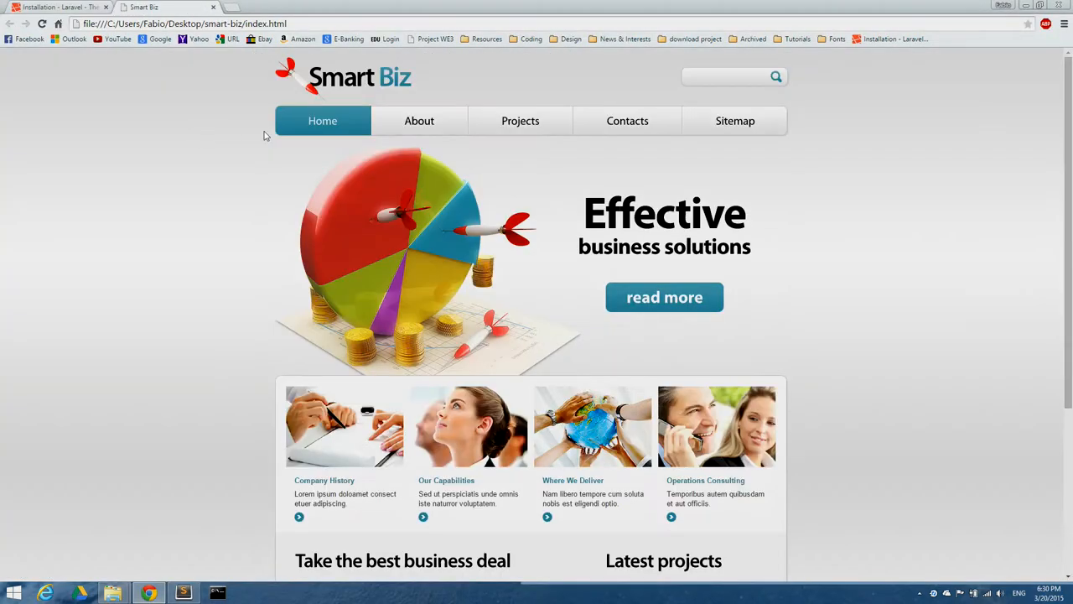
{"action": "left_click", "coordinate": [520, 120]}
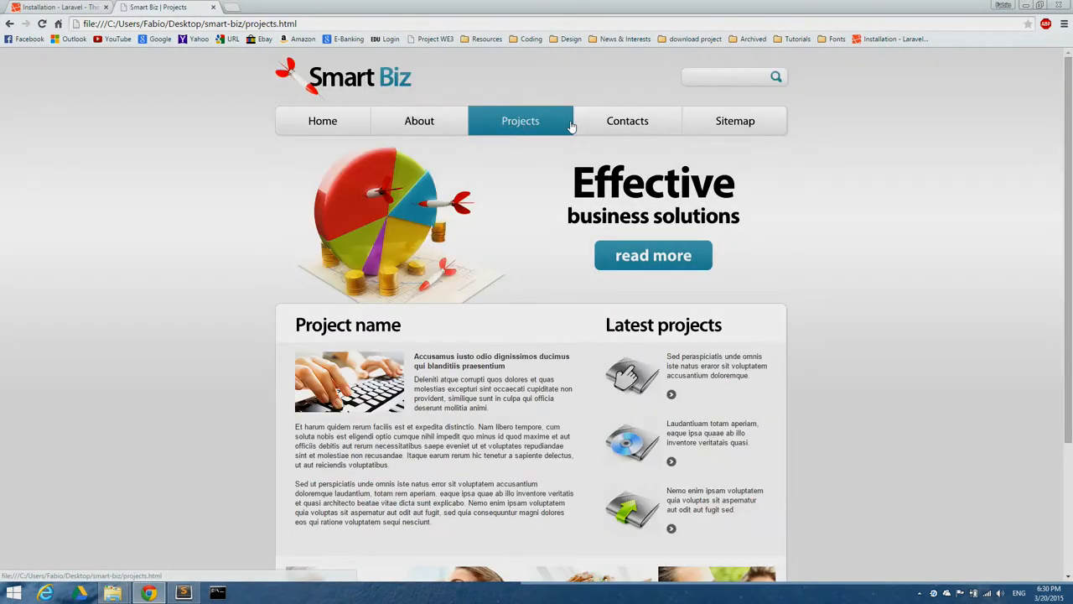
{"action": "left_click", "coordinate": [735, 120]}
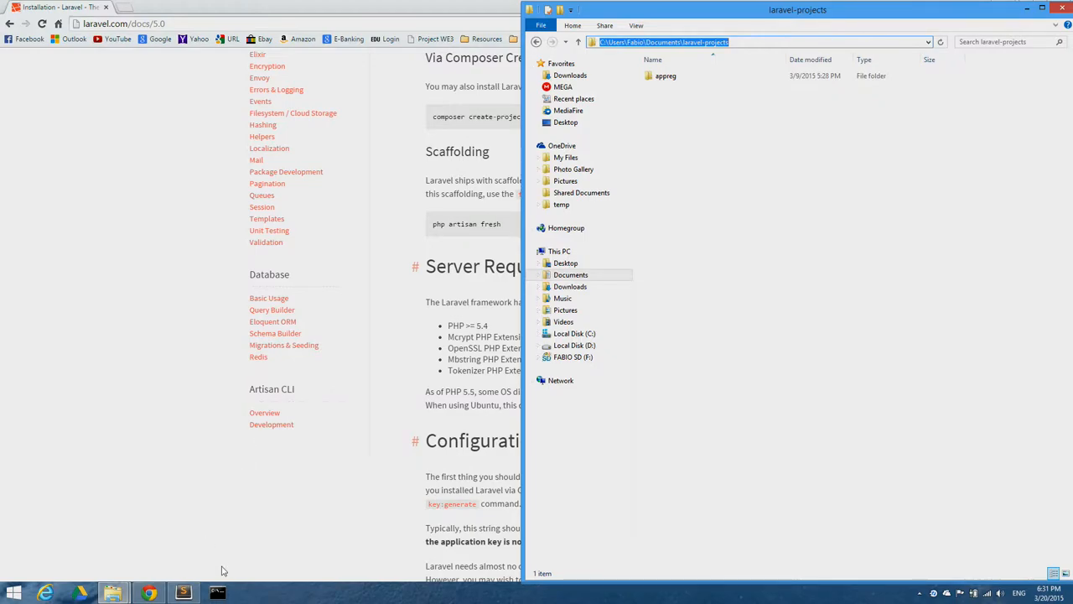
- Copy the laravel-projects folder path and the Composer create-project command from the Laravel docs
{"action": "left_click", "coordinate": [218, 591]}
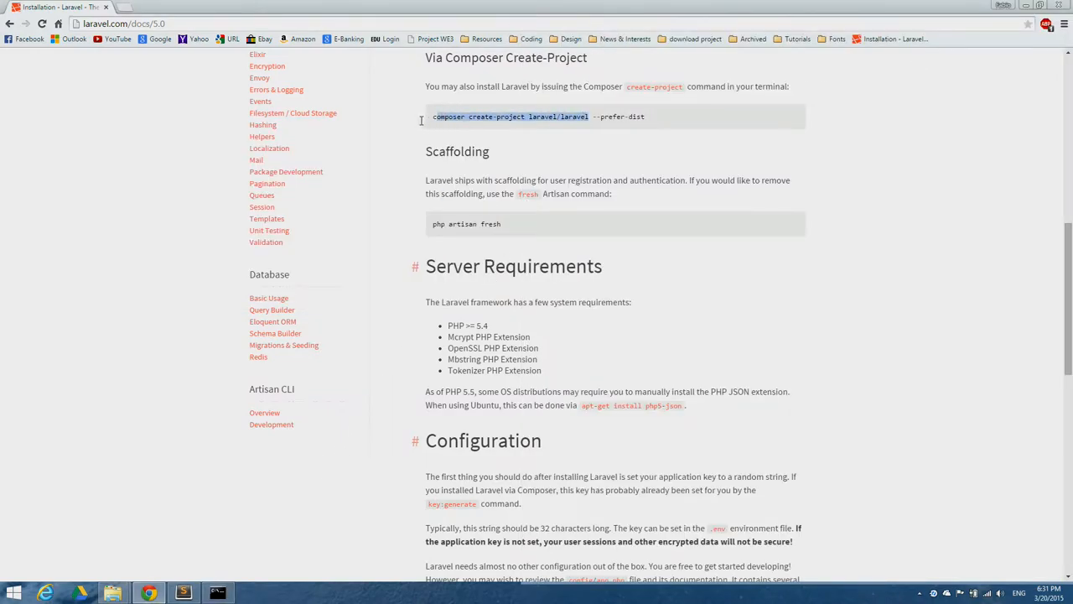
{"action": "left_click", "coordinate": [217, 591]}
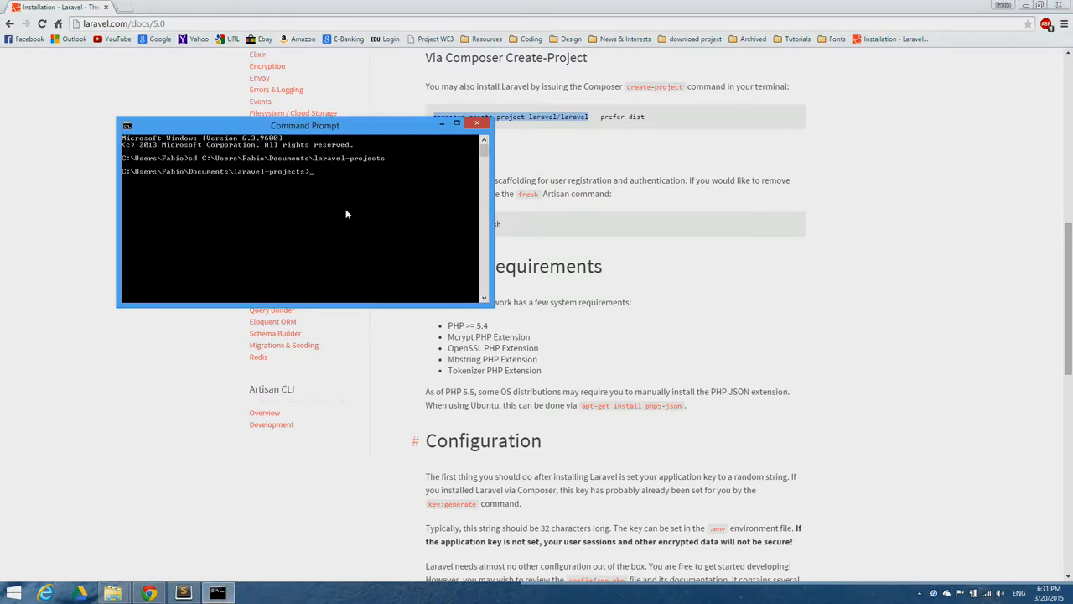
- Run 'composer create-project laravel/laravel wea --prefer-dist' in Command Prompt
{"action": "type", "text": "composer create-project laravel/laravel"}
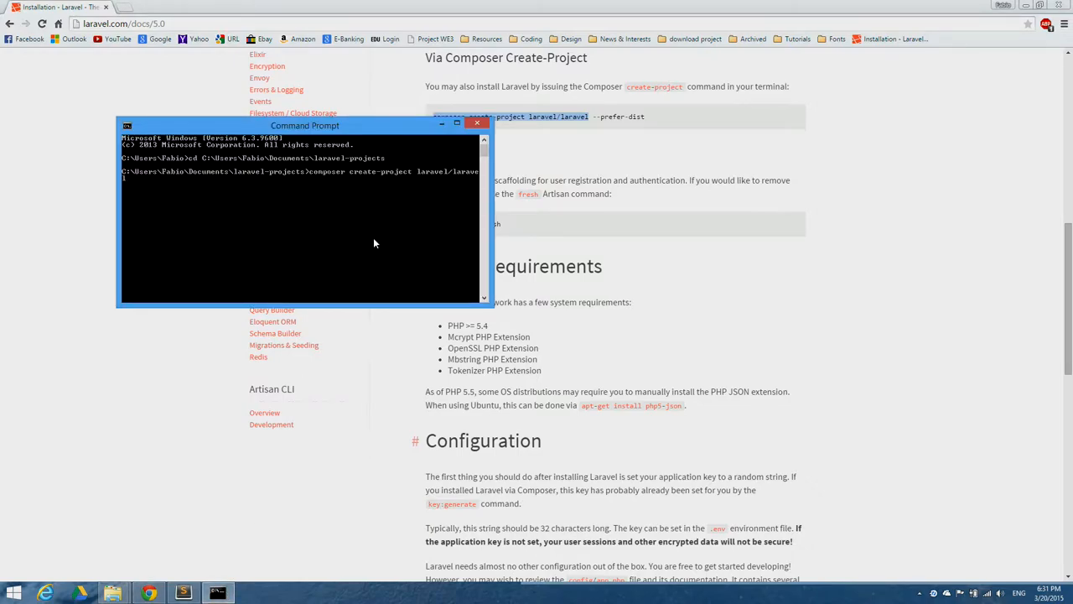
{"action": "type", "text": "wea"}
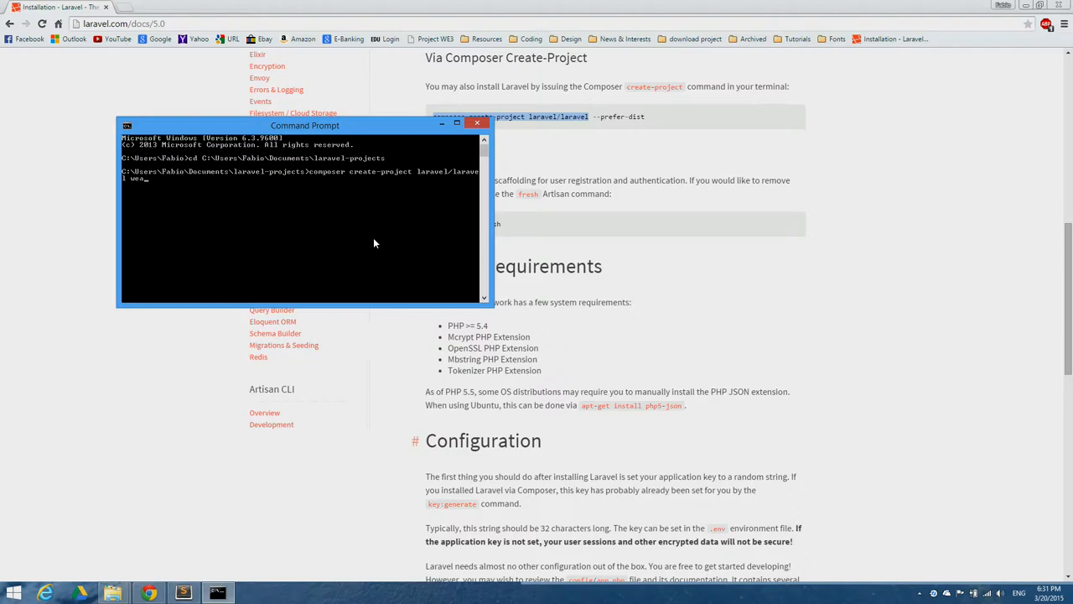
{"action": "type", "text": "--pre"}
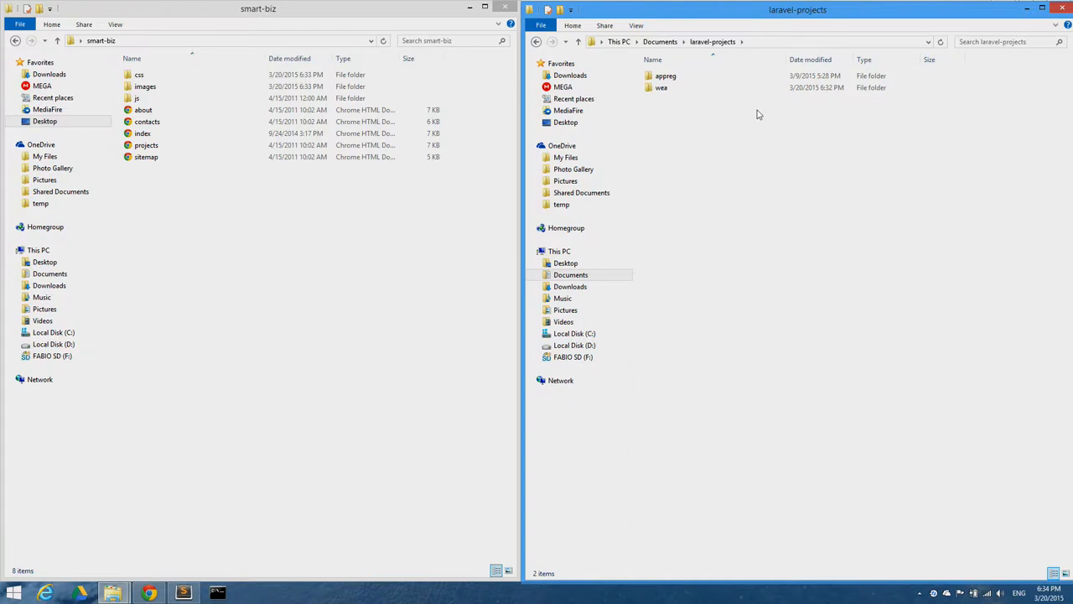
- Drag the Smart Biz css, images and js folders into wea\public and check them there
{"action": "double_click", "coordinate": [660, 88]}
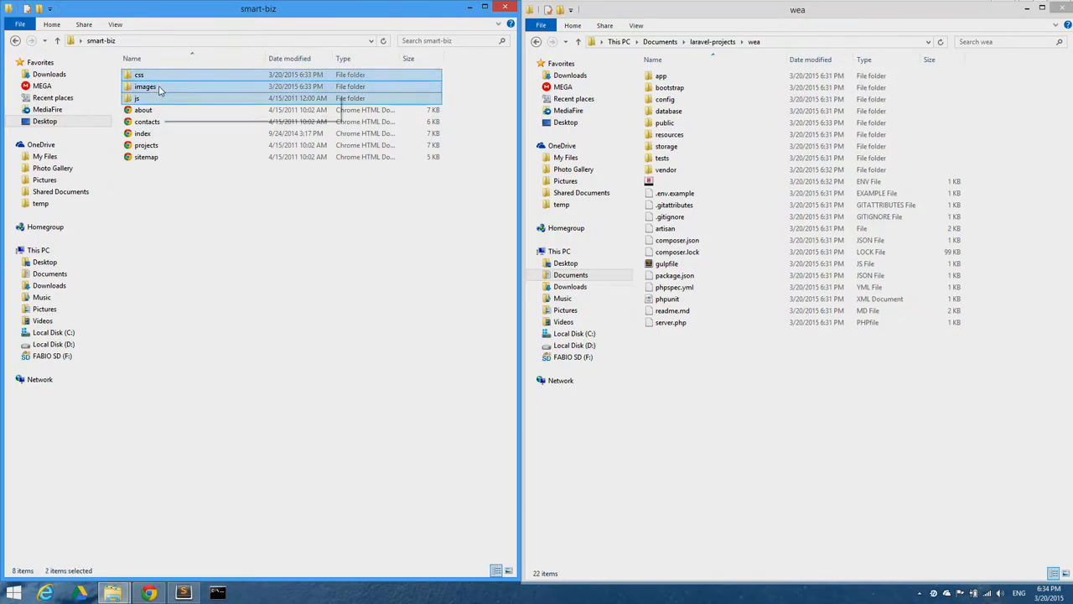
{"action": "left_click_drag", "start_coordinate": [155, 86], "coordinate": [723, 122]}
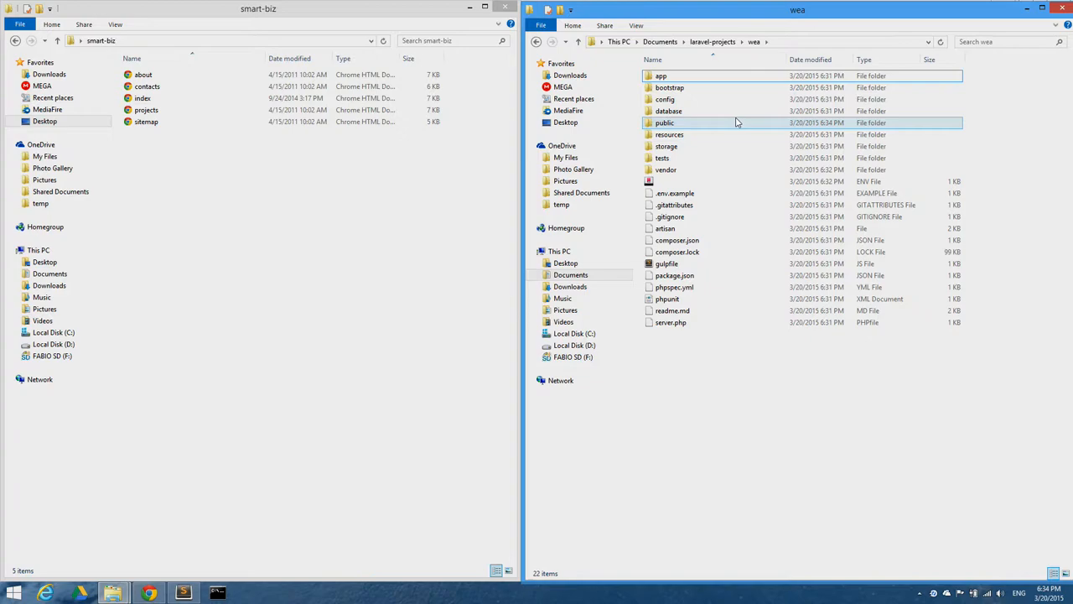
{"action": "double_click", "coordinate": [669, 134]}
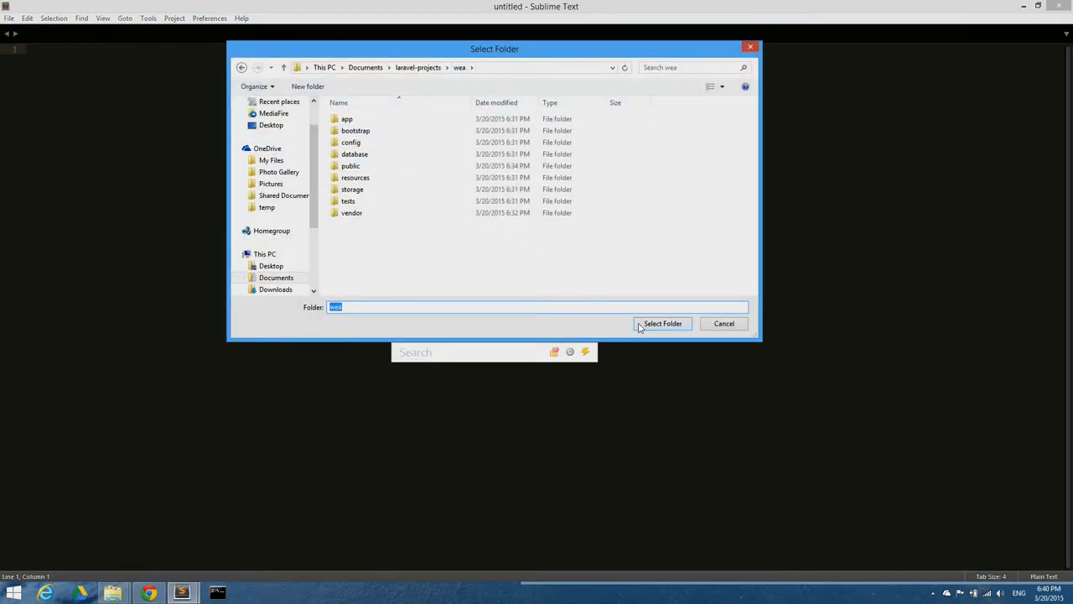
- Open the wea folder in Sublime Text and rename the about page to about.blade.php
{"action": "left_click", "coordinate": [662, 322]}
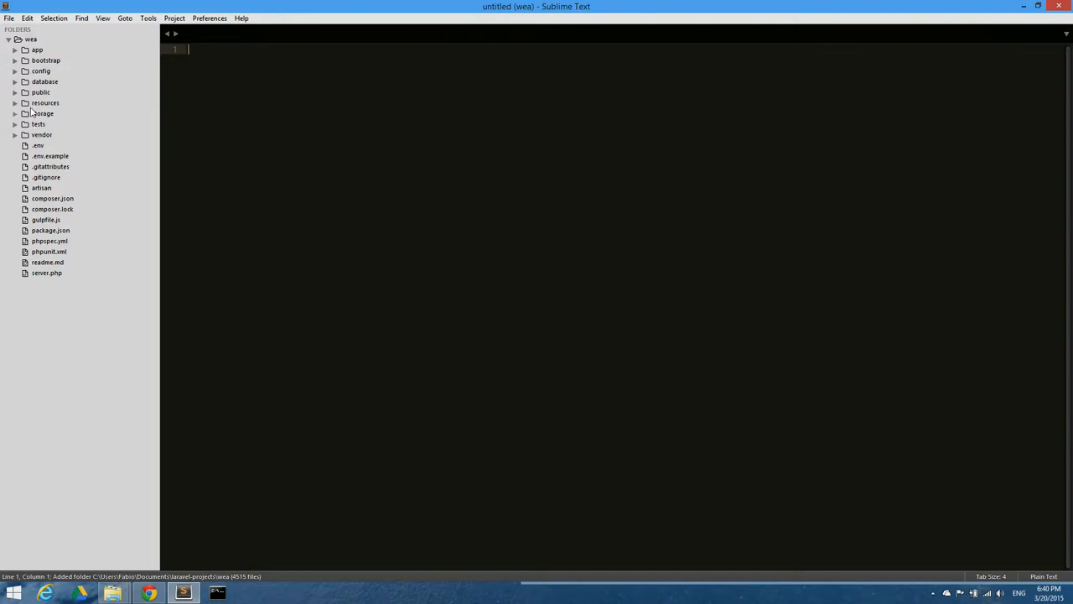
{"action": "left_click", "coordinate": [45, 102]}
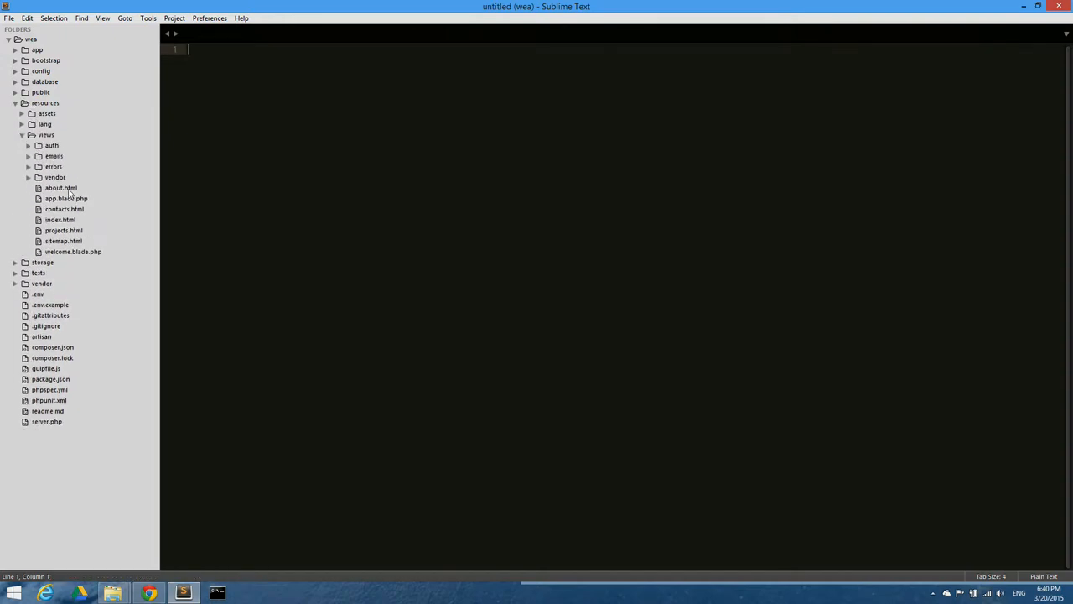
{"action": "double_click", "coordinate": [59, 187]}
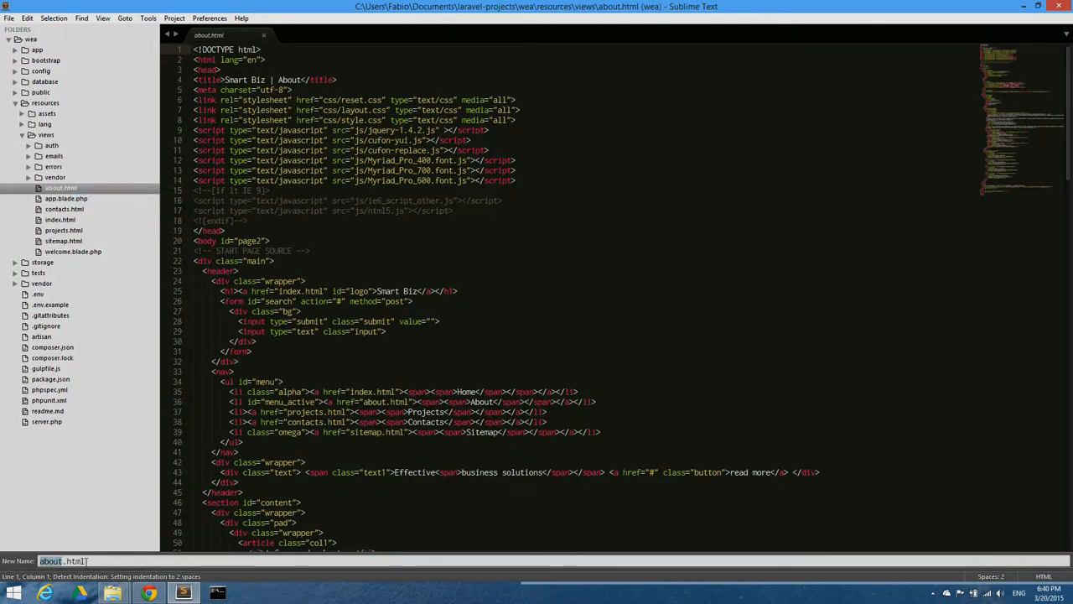
{"action": "type", "text": "blade"}
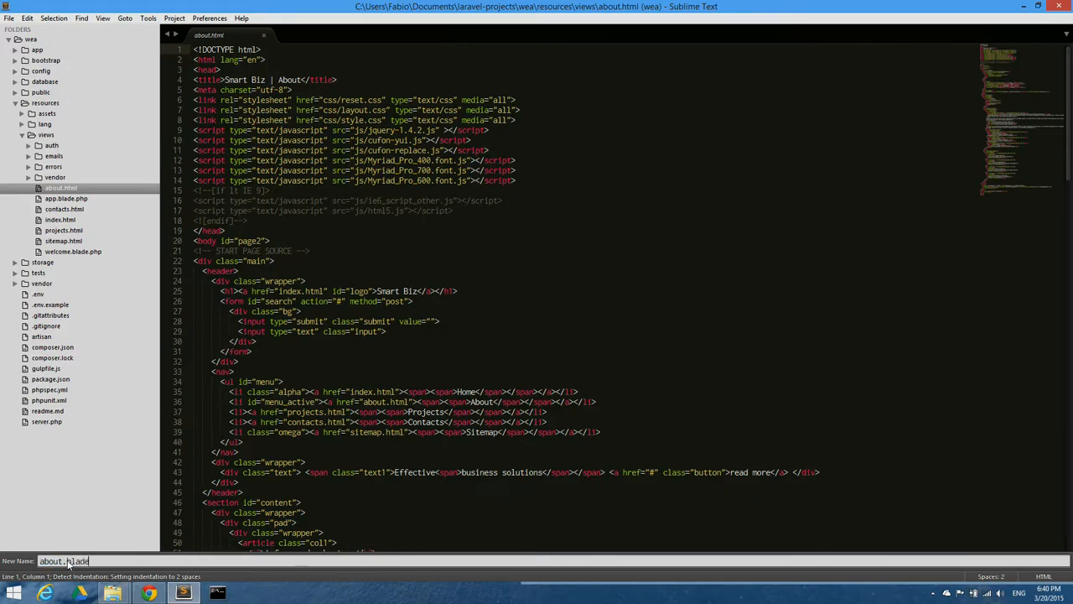
{"action": "key", "text": "enter"}
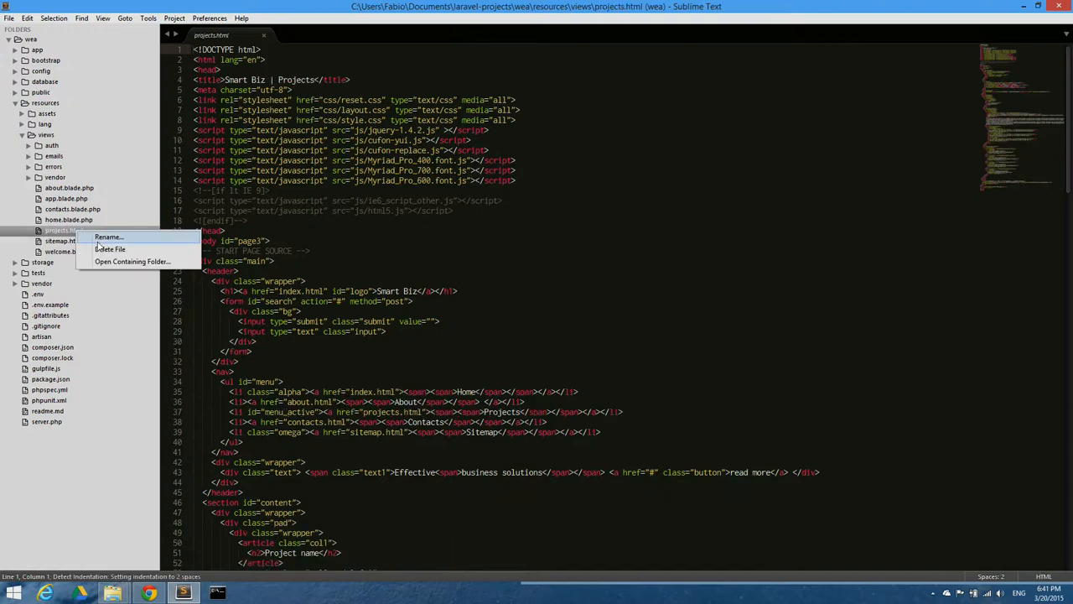
- Rename the projects and sitemap pages to .blade.php files
{"action": "left_click", "coordinate": [108, 235]}
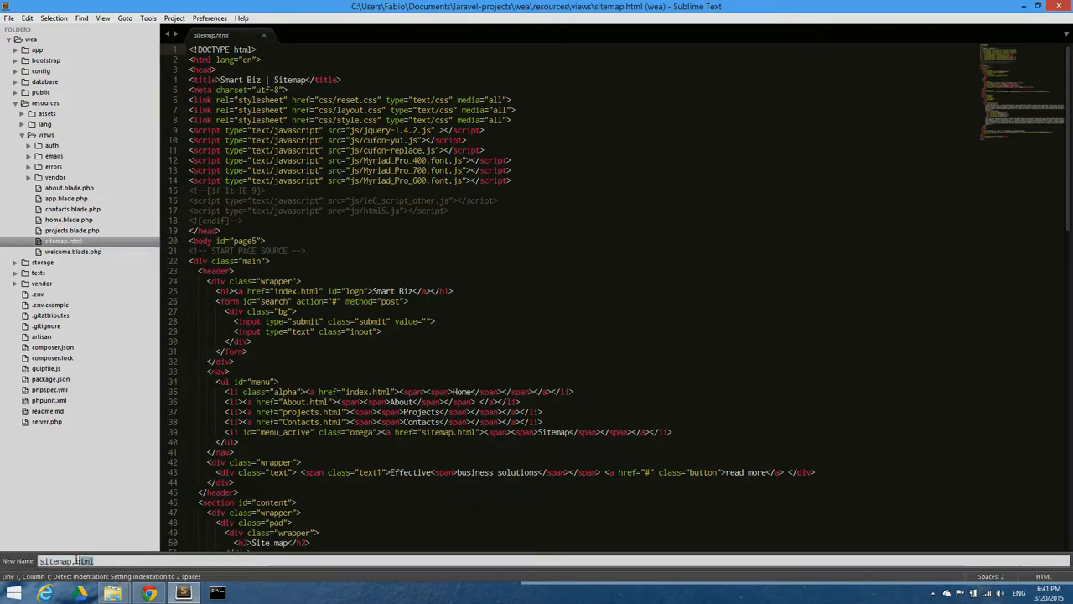
{"action": "key", "text": "enter"}
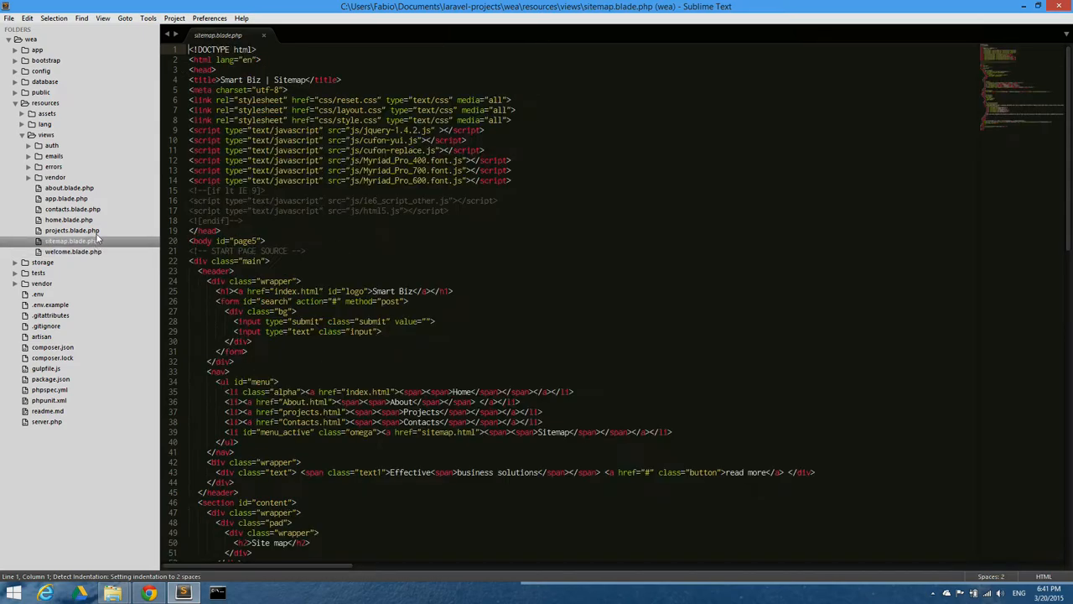
{"action": "left_click", "coordinate": [66, 199]}
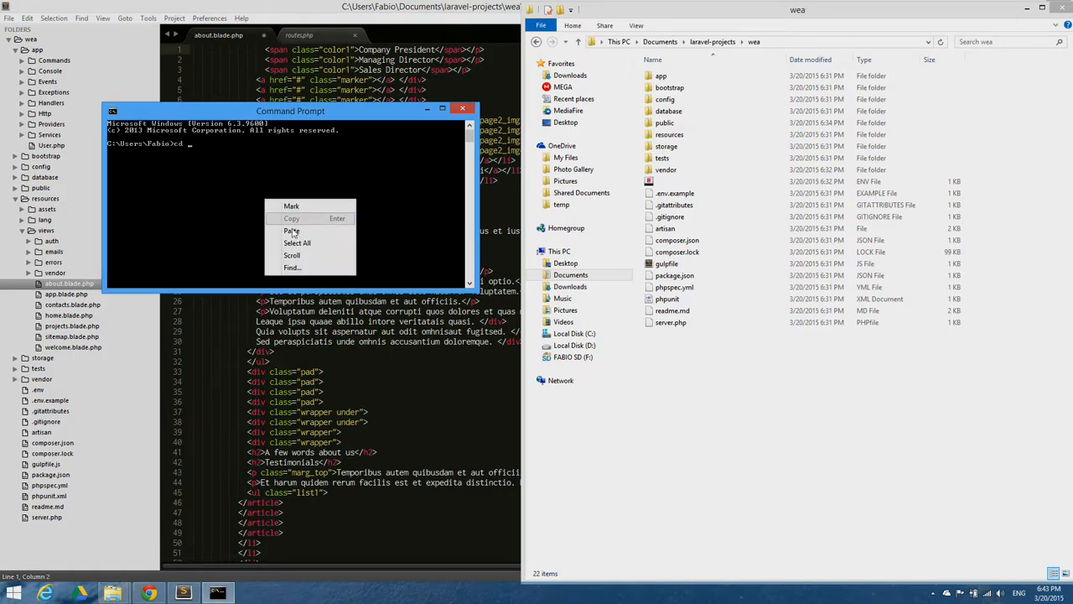
- Change into the pasted wea project path and run php artisan serve
{"action": "left_click", "coordinate": [291, 231]}
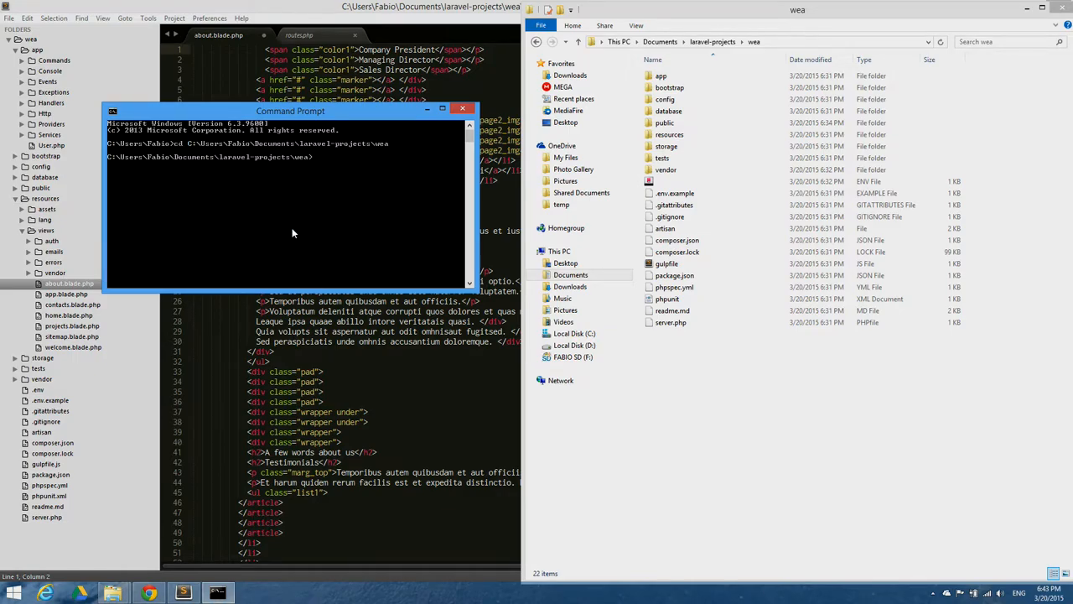
{"action": "type", "text": "php artisan"}
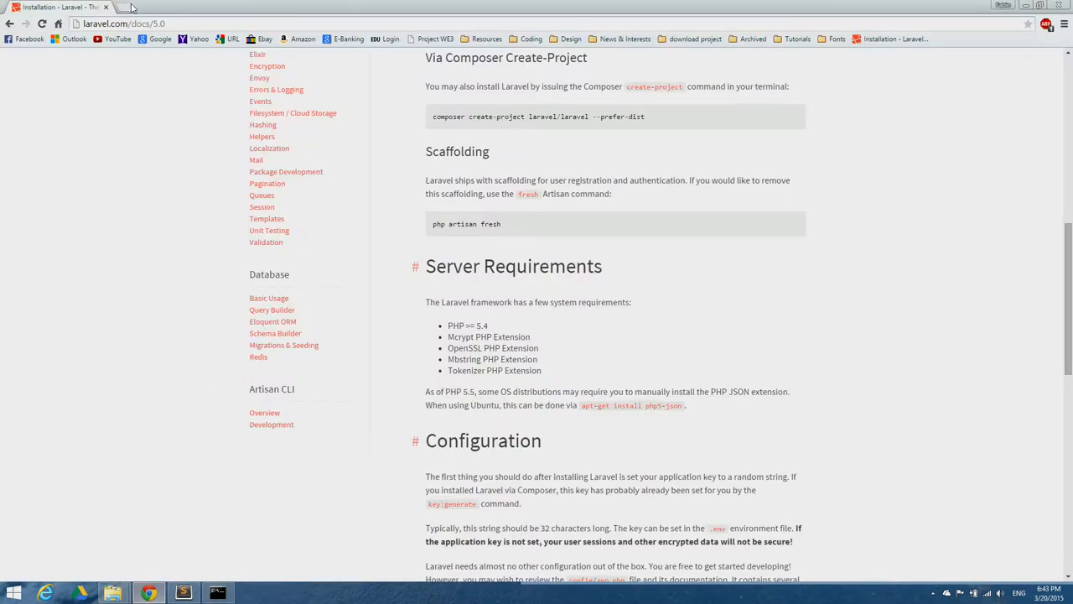
- Load localhost:8000/ in a new Chrome tab to see the Laravel 5 welcome page
{"action": "left_click", "coordinate": [151, 10]}
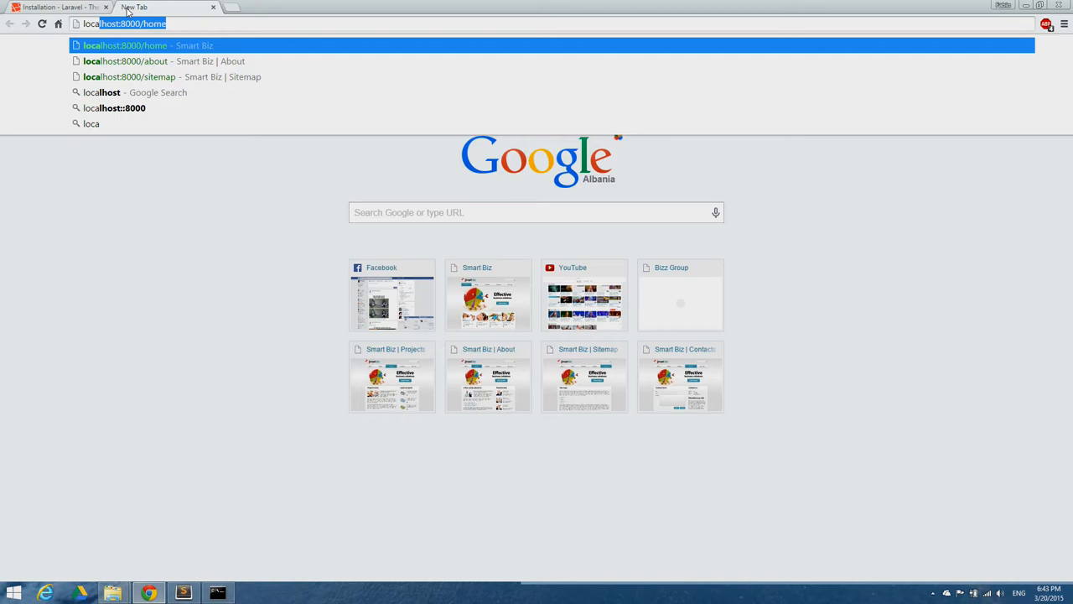
{"action": "type", "text": "localhost:8000/"}
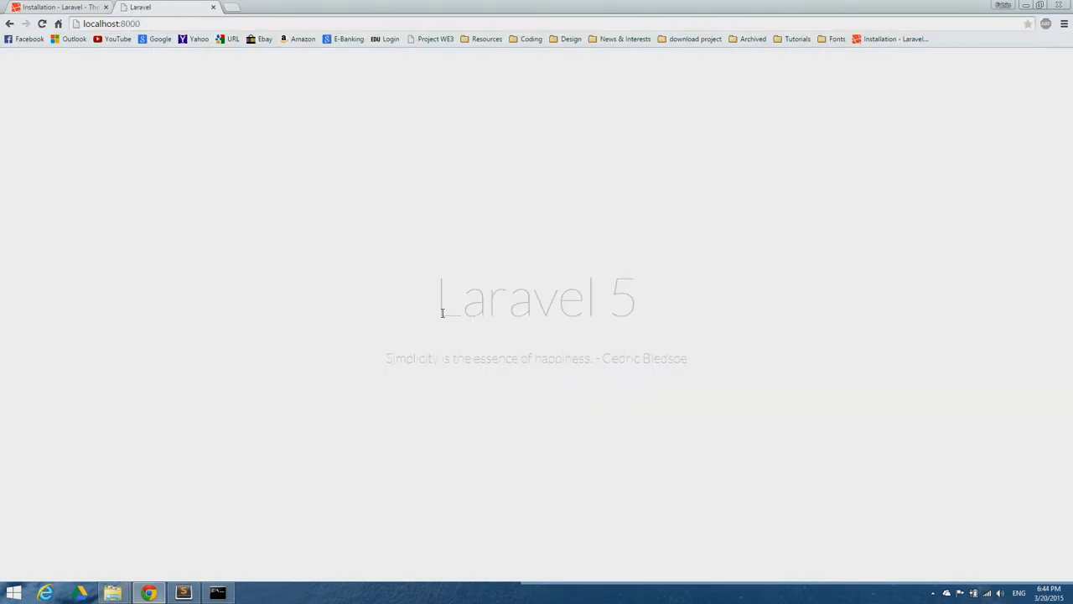
{"action": "left_click_drag", "start_coordinate": [442, 314], "coordinate": [350, 367]}
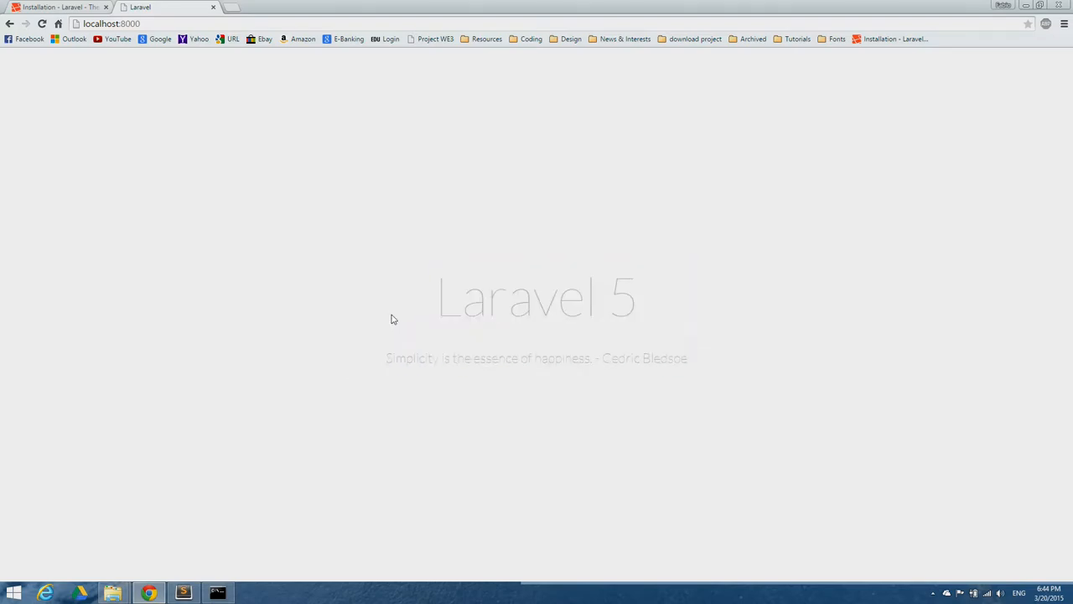
{"action": "left_click", "coordinate": [182, 591]}
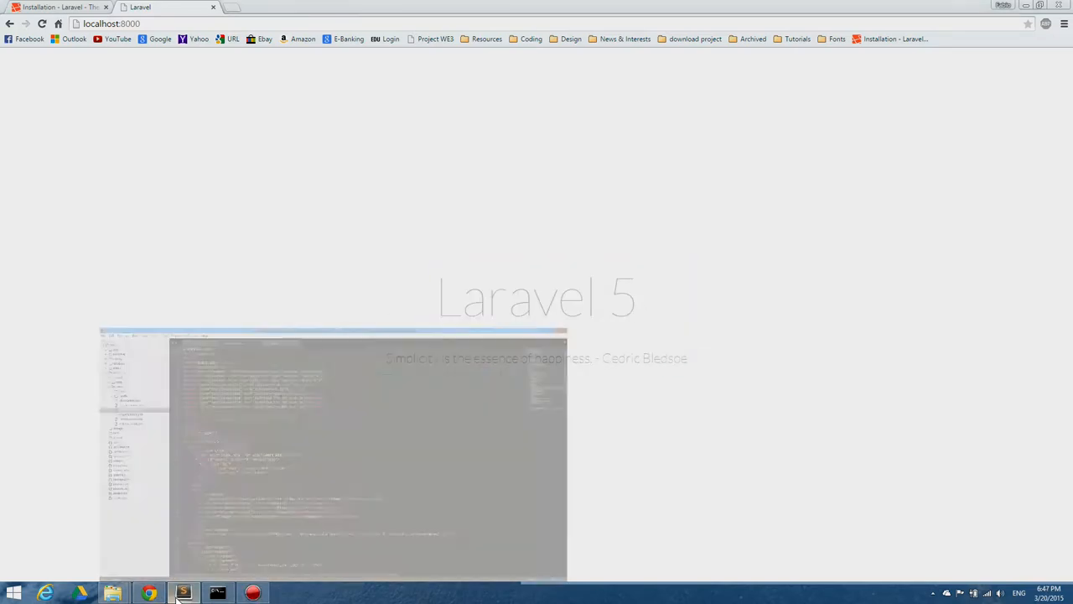
- In routes.php, route /home to showHome and /about to AboutController@showAbout
{"action": "left_click", "coordinate": [180, 590]}
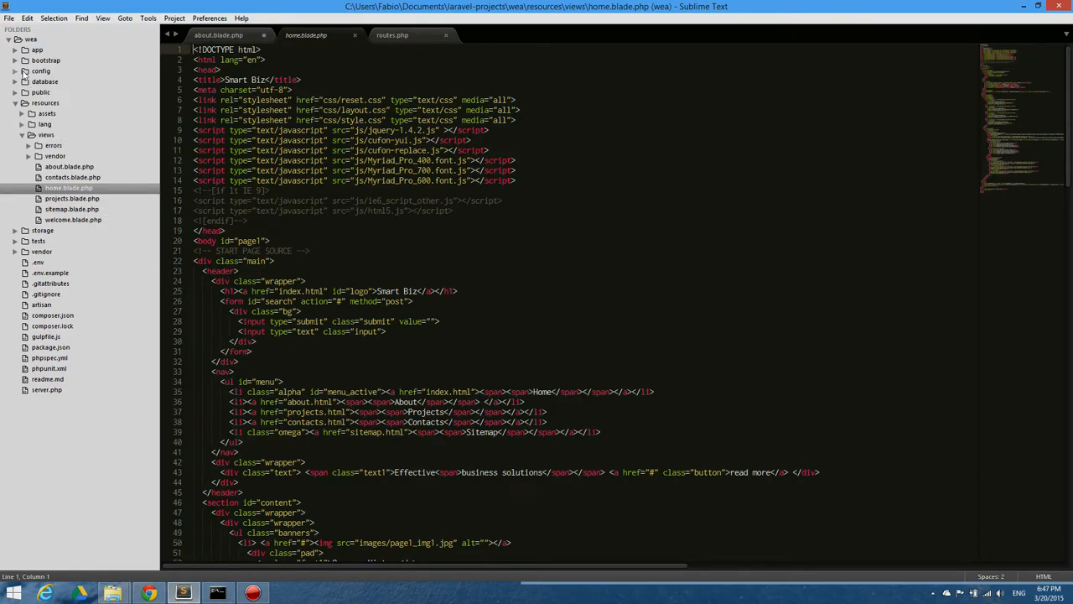
{"action": "left_click", "coordinate": [18, 52]}
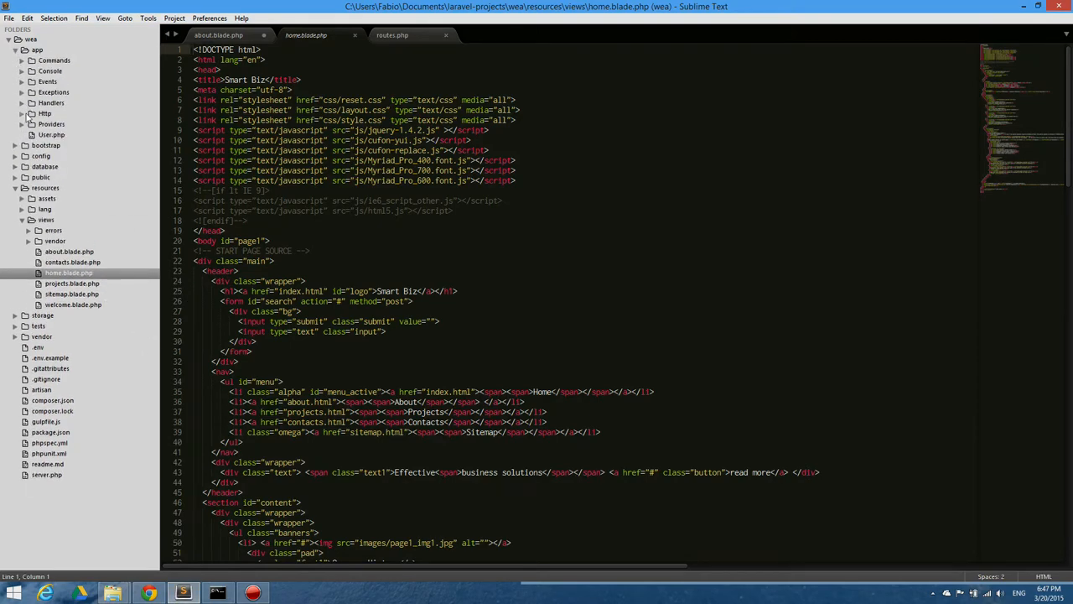
{"action": "left_click", "coordinate": [400, 35]}
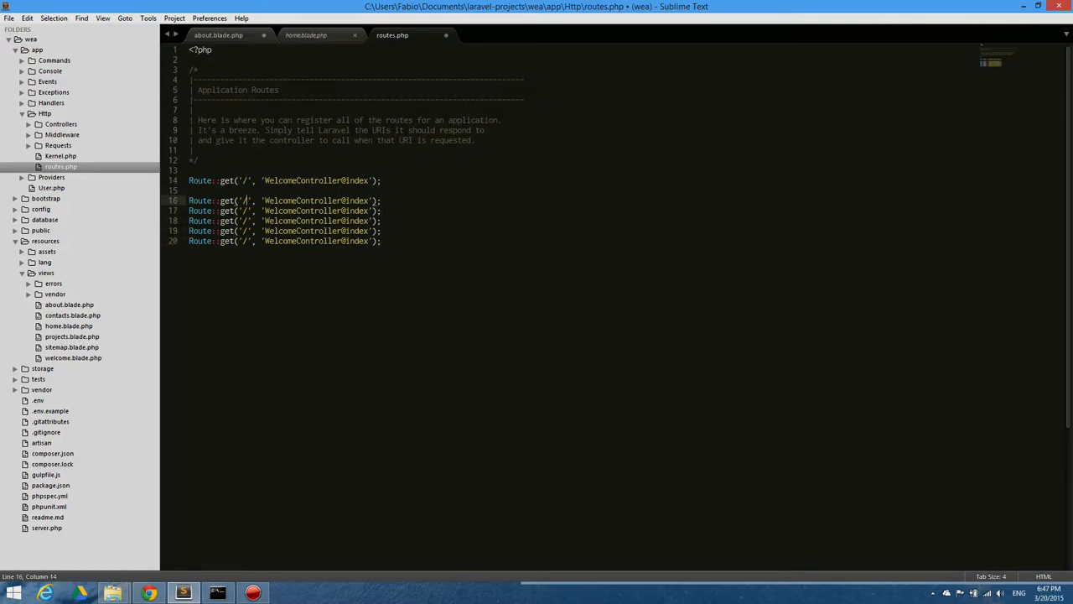
{"action": "type", "text": "home"}
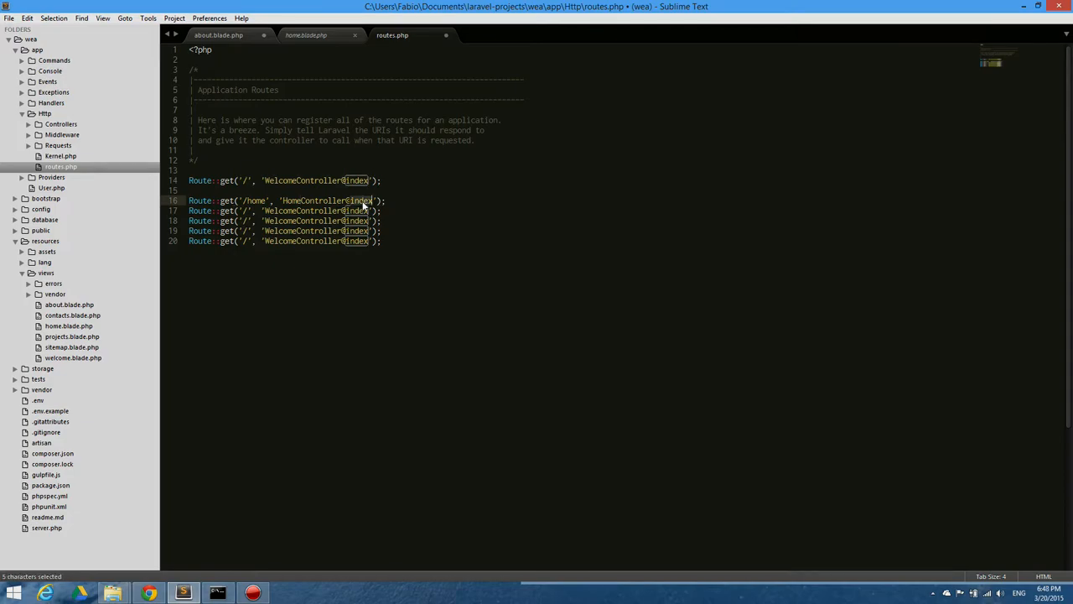
{"action": "type", "text": "showHome"}
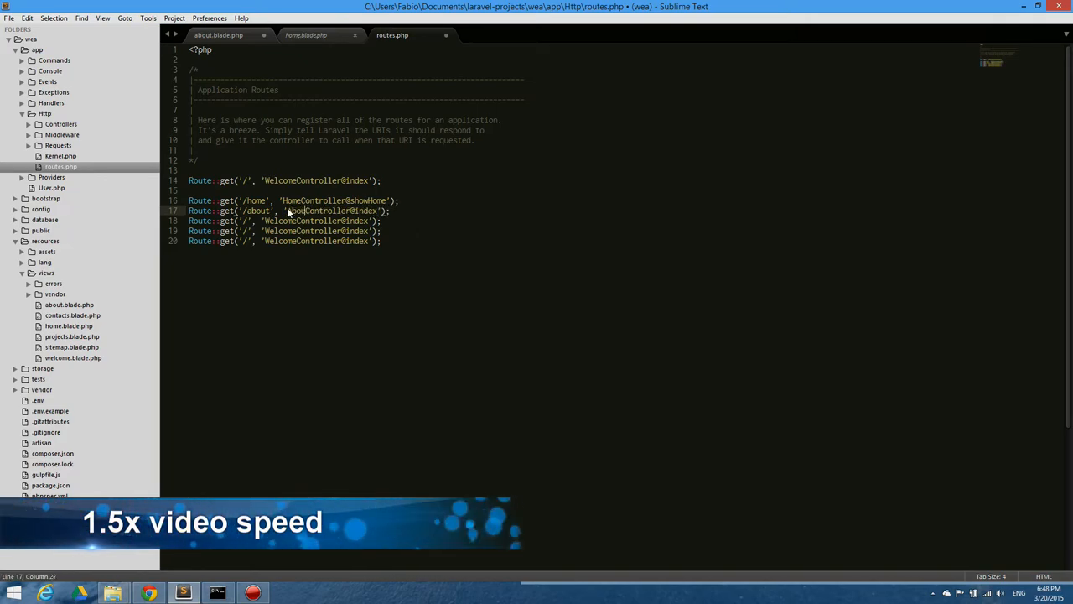
{"action": "type", "text": "AboutController@showAbout"}
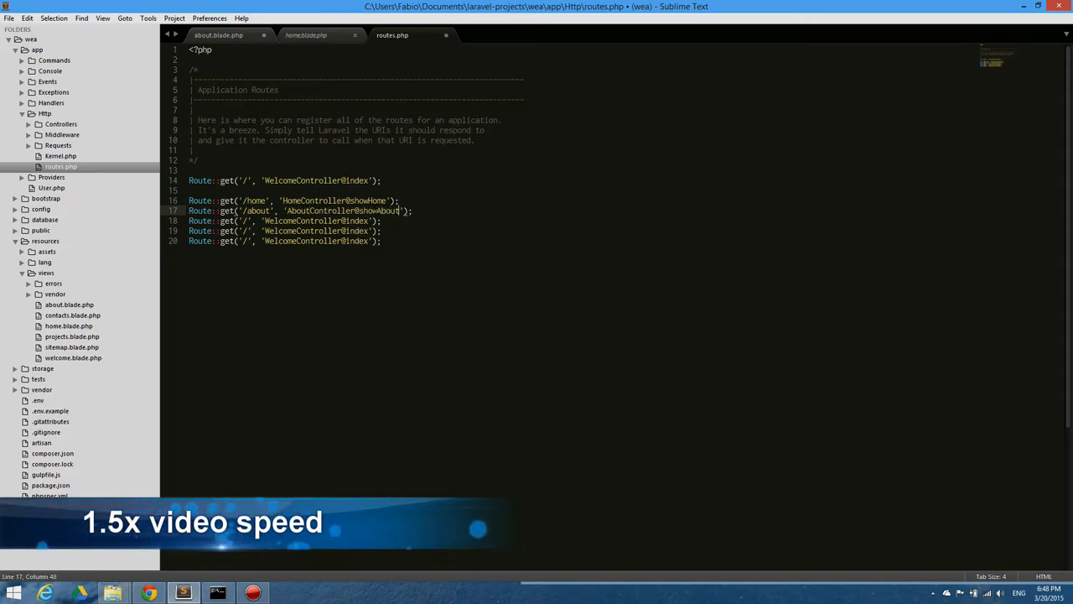
- Route /projects, /sitemap and /contacts to showProject, showSitemap and ContactsController@show
{"action": "type", "text": "project"}
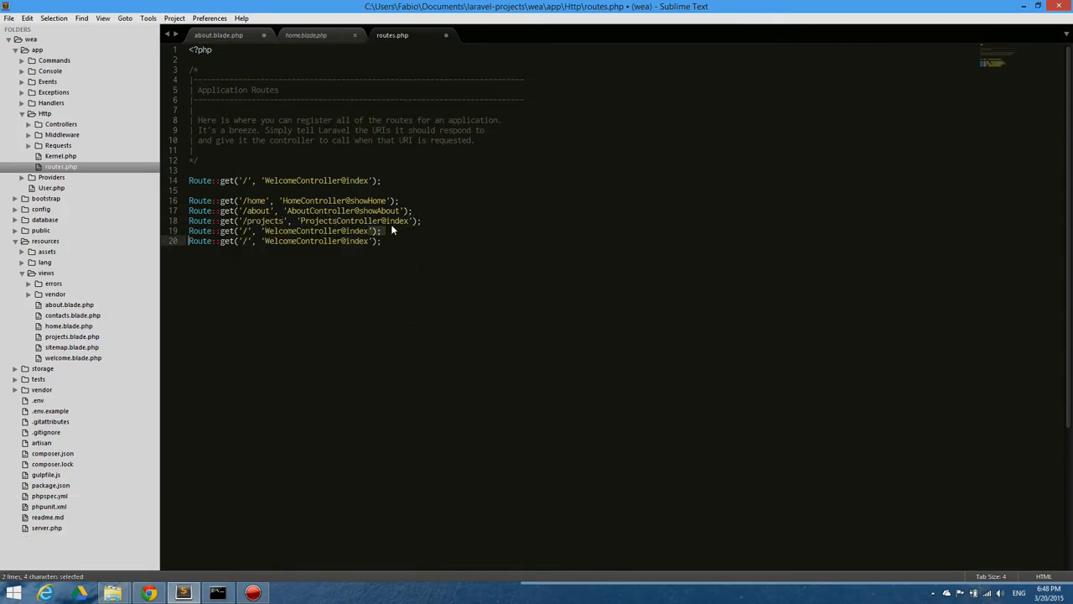
{"action": "type", "text": "showProject"}
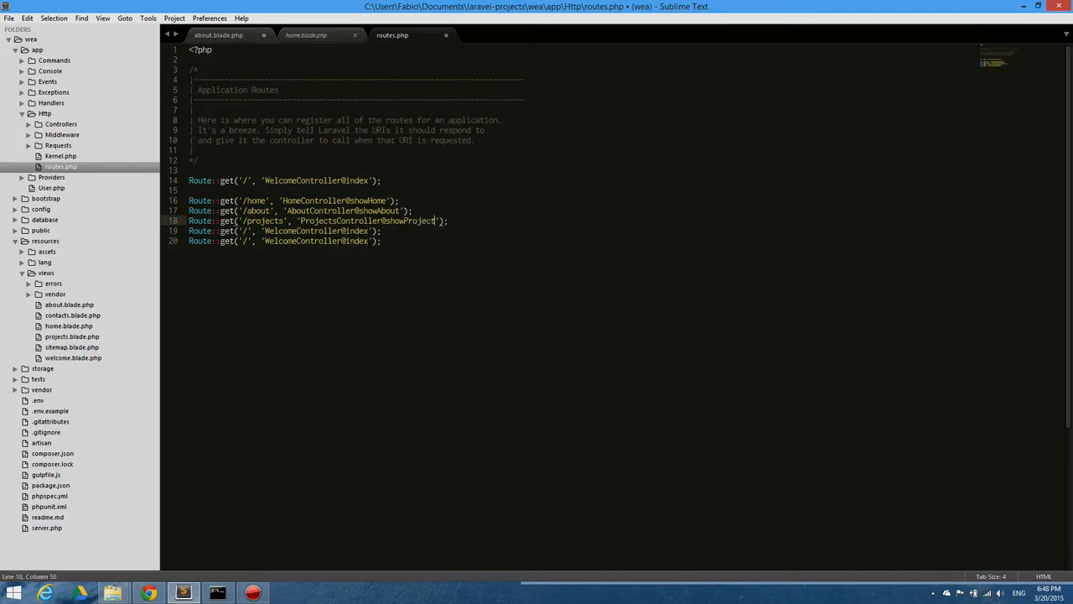
{"action": "type", "text": "si"}
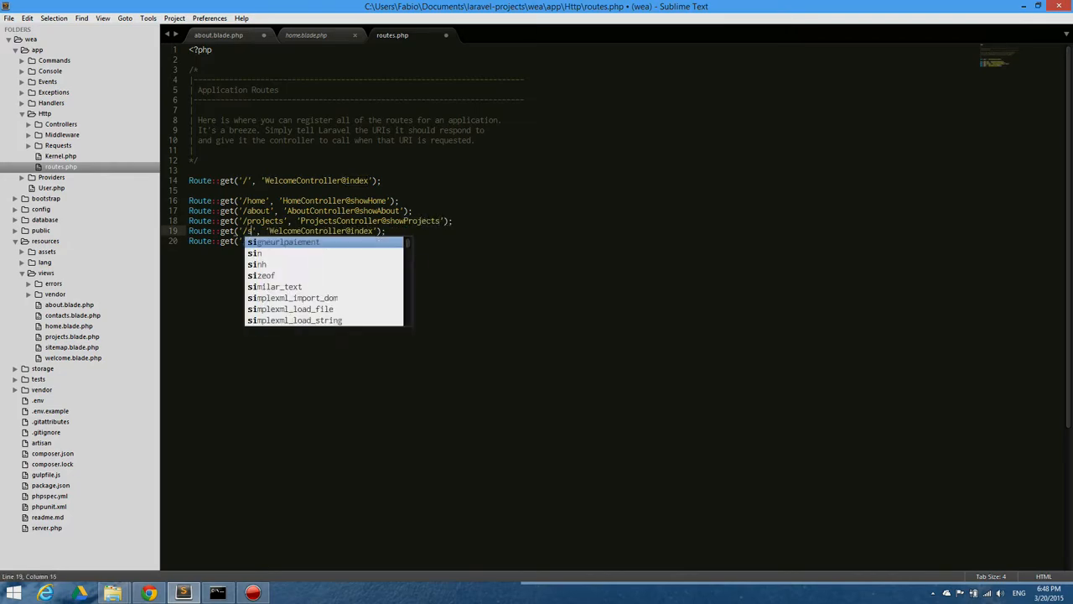
{"action": "type", "text": "sitemap"}
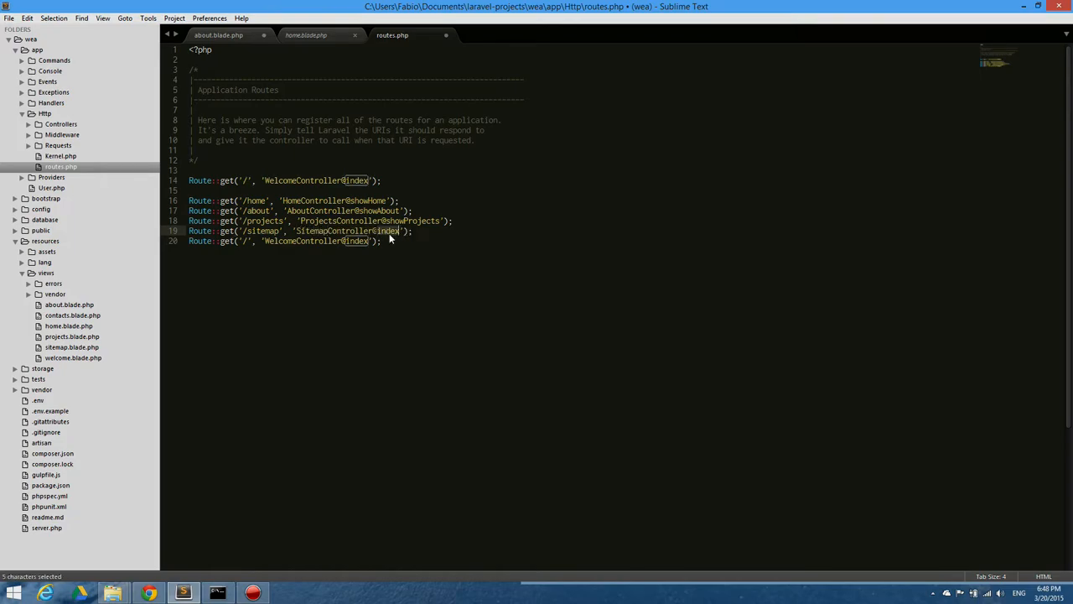
{"action": "type", "text": "showSitemap"}
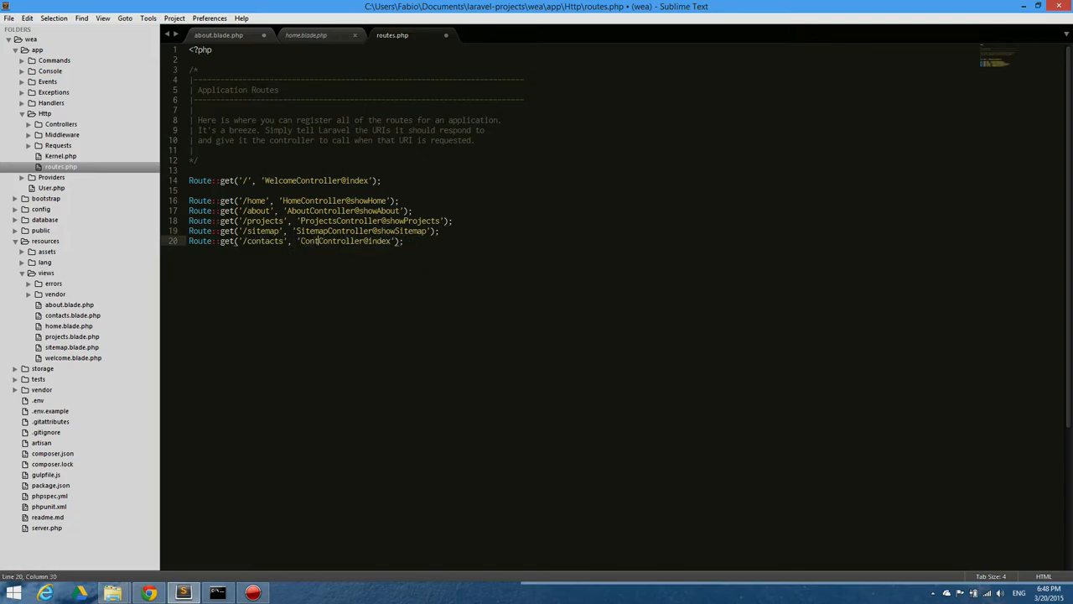
{"action": "type", "text": "sContactsController@show"}
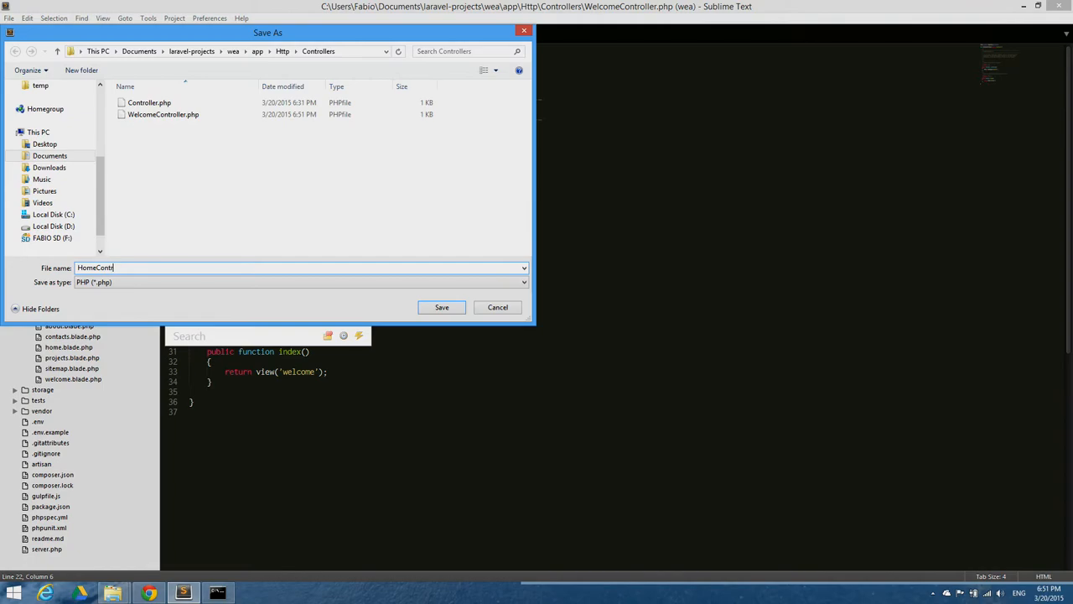
- Save the welcome controller copy as HomeController.php with showHome returning the home view
{"action": "left_click", "coordinate": [441, 307]}
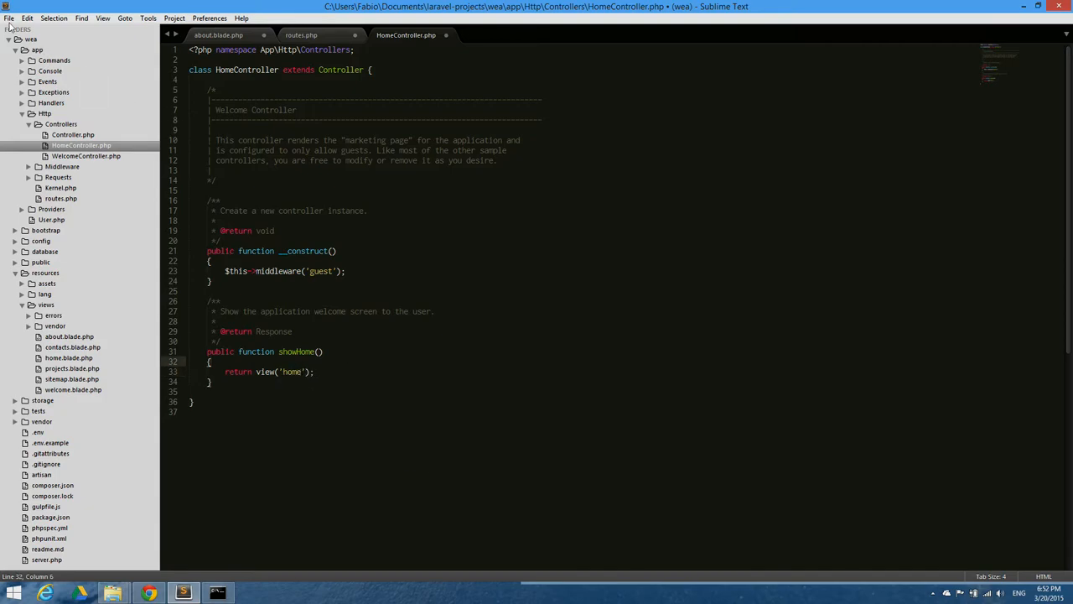
{"action": "left_click", "coordinate": [9, 14]}
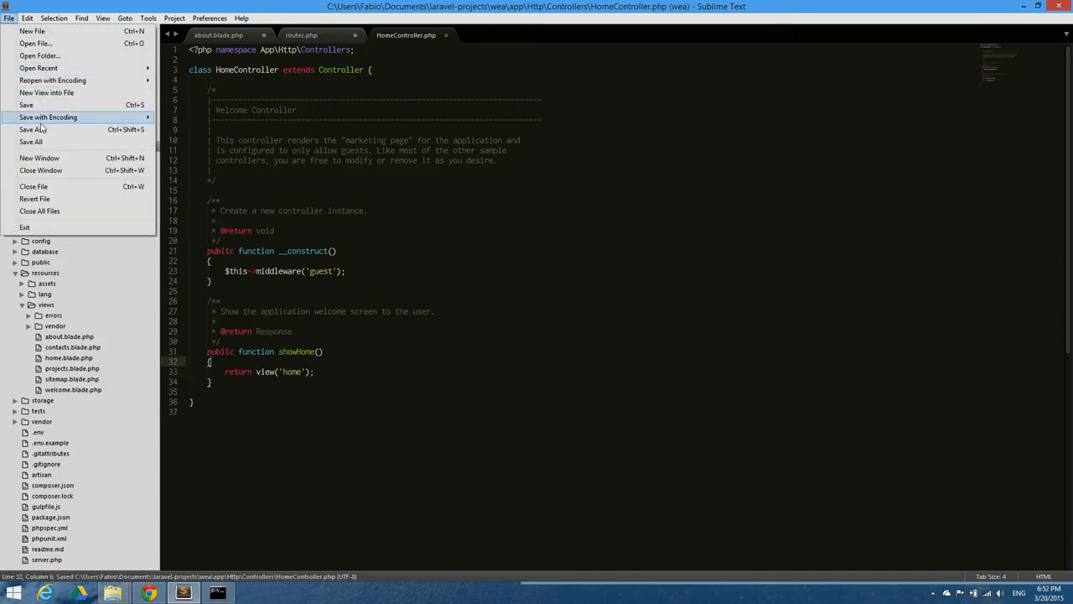
- Save a copy as AboutController.php whose showAbout method returns the about view
{"action": "left_click", "coordinate": [38, 130]}
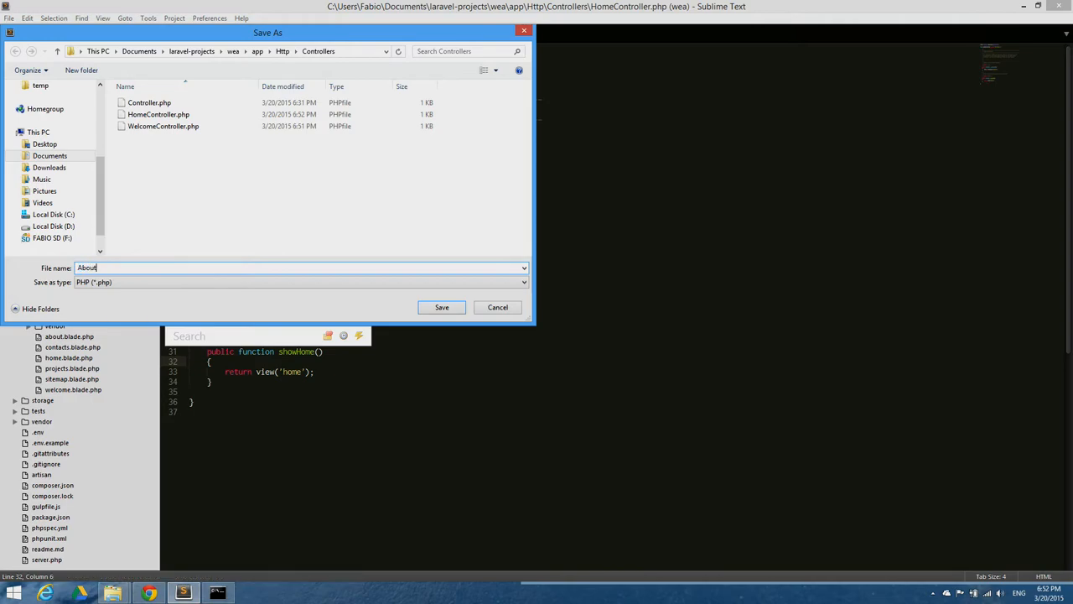
{"action": "left_click", "coordinate": [442, 307]}
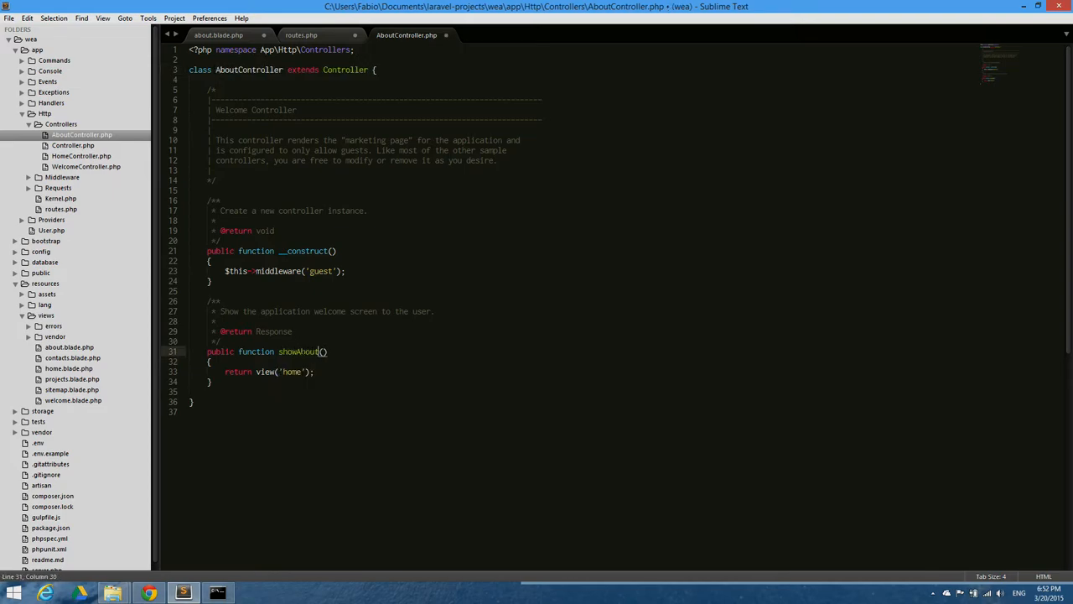
{"action": "type", "text": "about"}
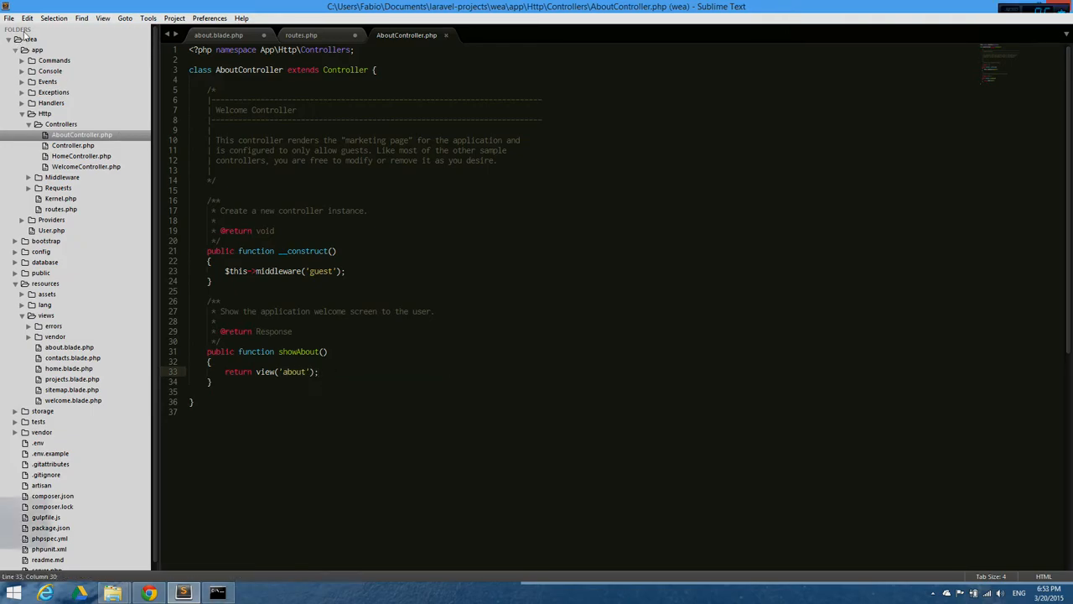
{"action": "key", "text": "ctrl+shift+s"}
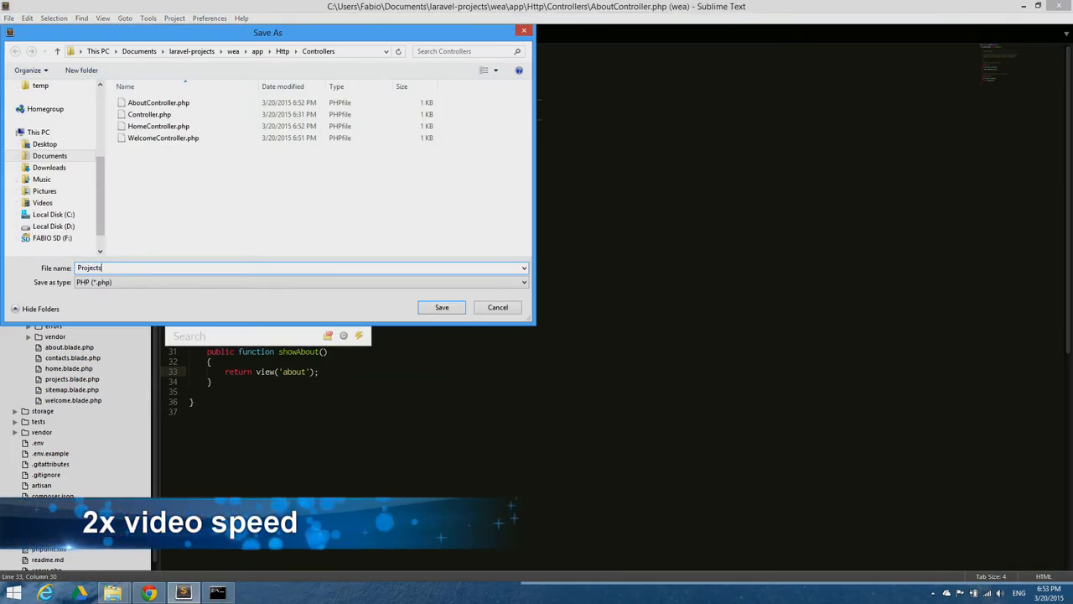
- Save the copy as ProjectsController.php with a showProjects method returning view('projects')
{"action": "left_click", "coordinate": [441, 307]}
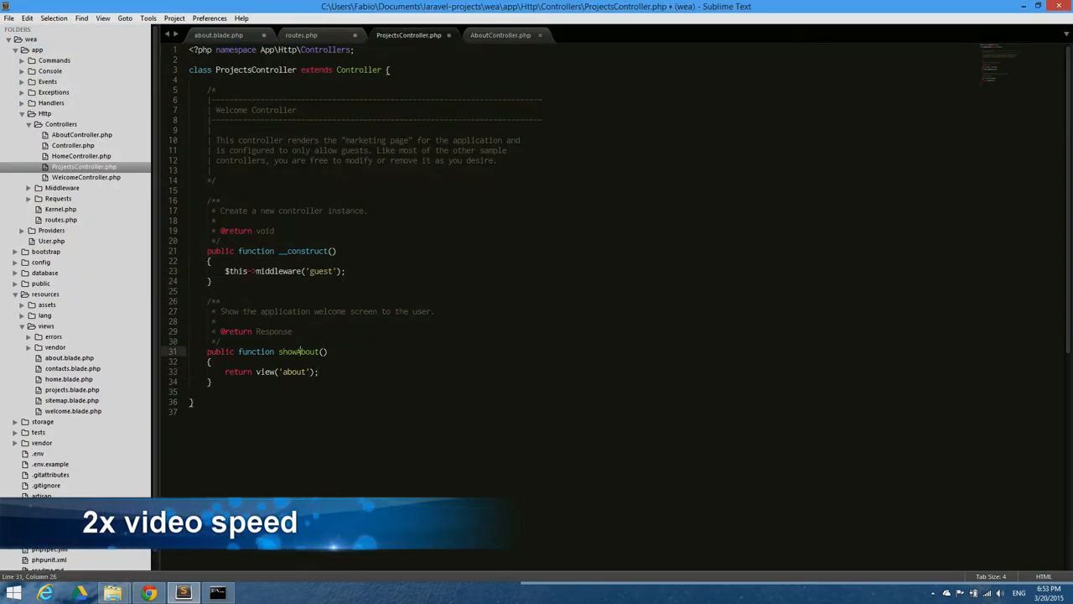
{"action": "type", "text": "showProjects"}
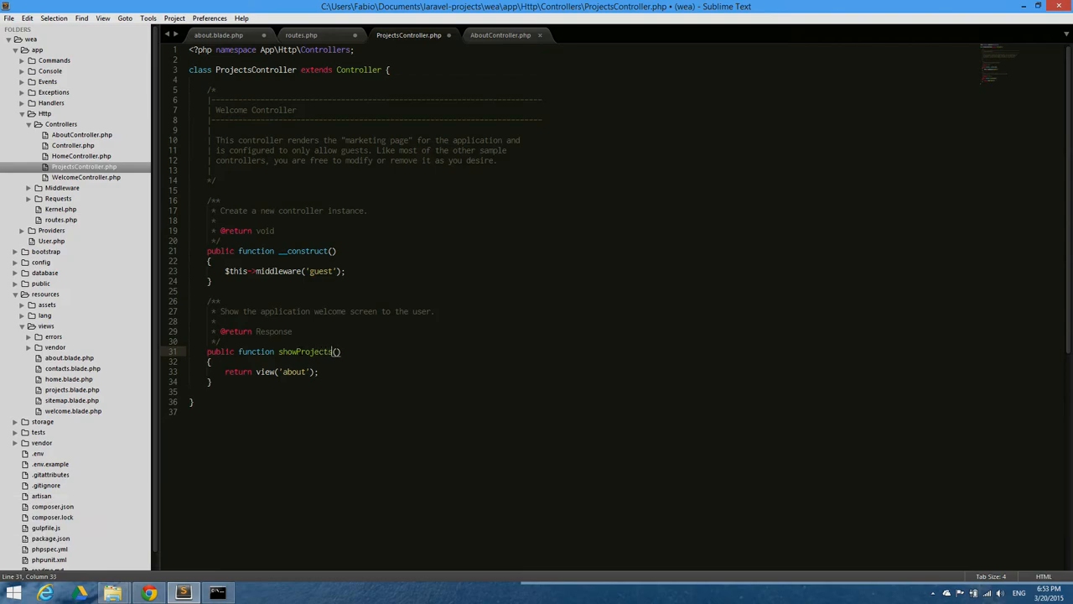
{"action": "type", "text": "projects"}
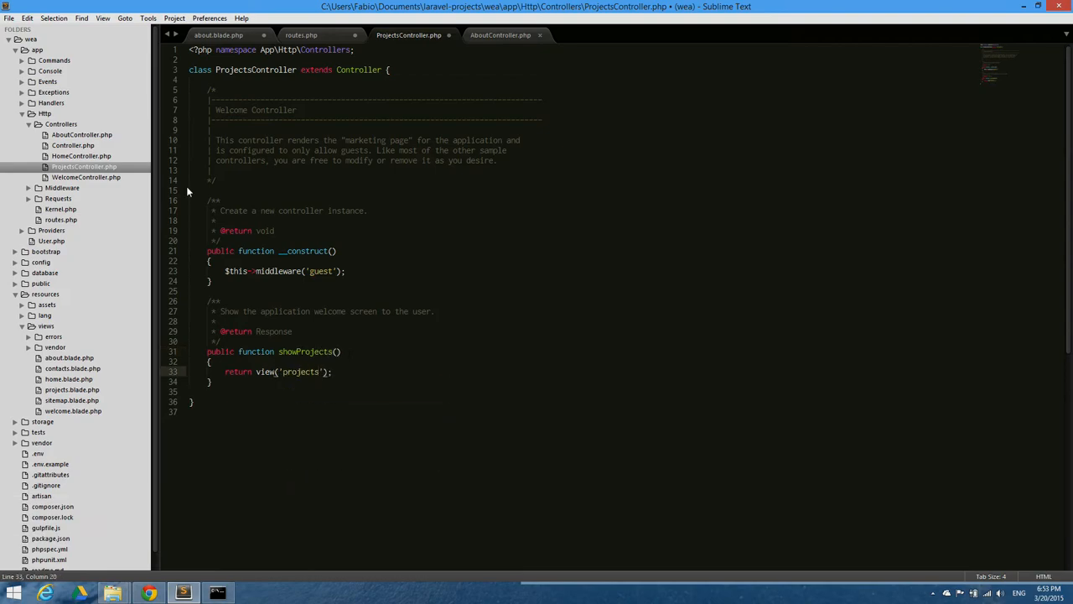
{"action": "key", "text": "ctrl+shift+s"}
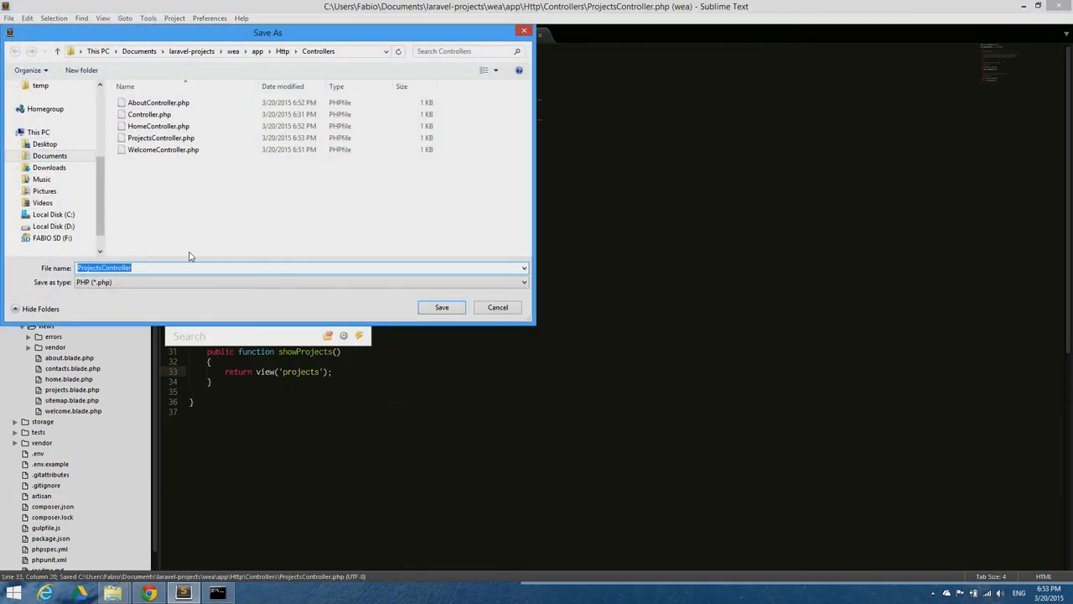
- Save ContactsController.php and SitemapController.php, returning the contacts and sitemap views respectively
{"action": "type", "text": "ContactsController"}
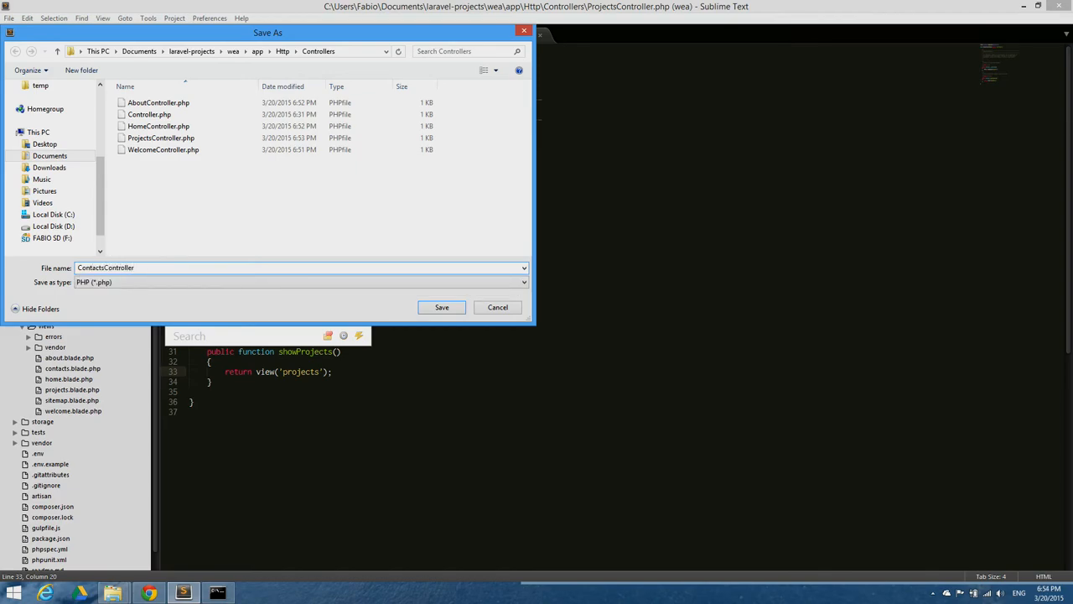
{"action": "left_click", "coordinate": [442, 306]}
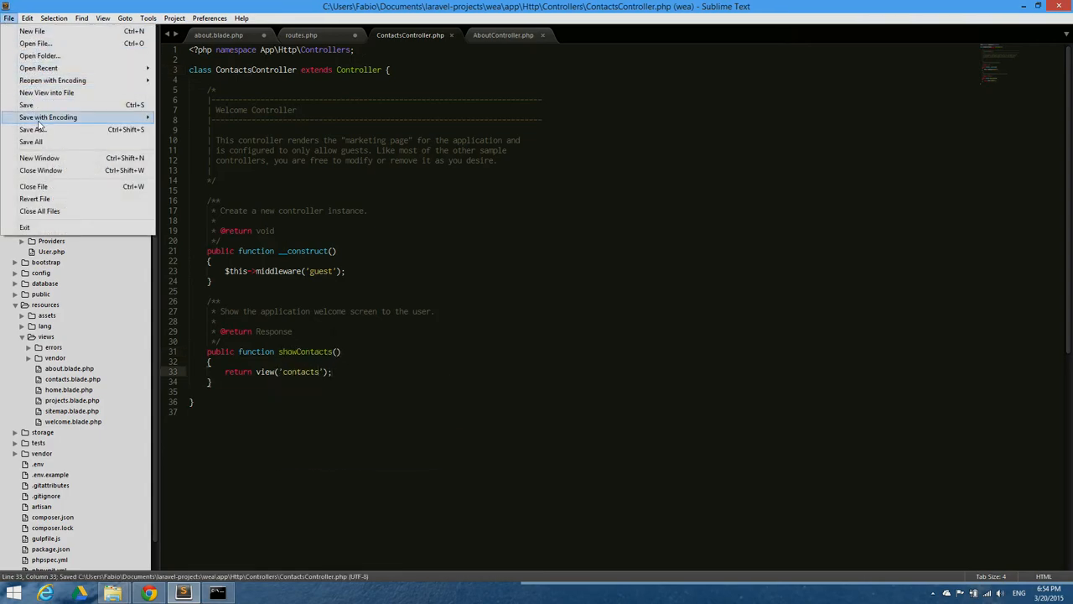
{"action": "left_click", "coordinate": [38, 130]}
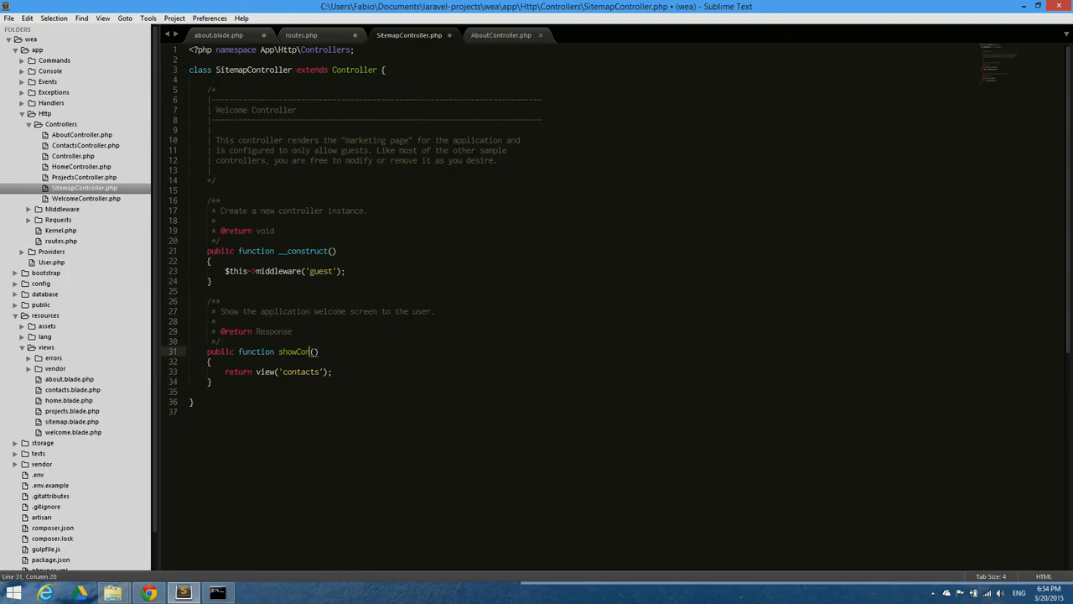
{"action": "type", "text": "sitemap"}
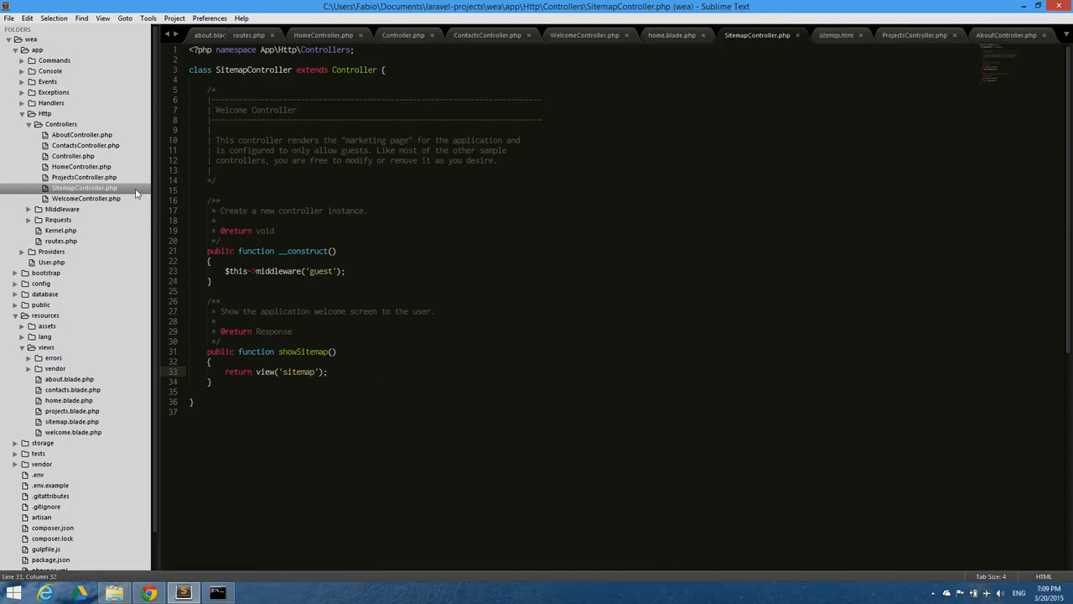
{"action": "left_click", "coordinate": [150, 591]}
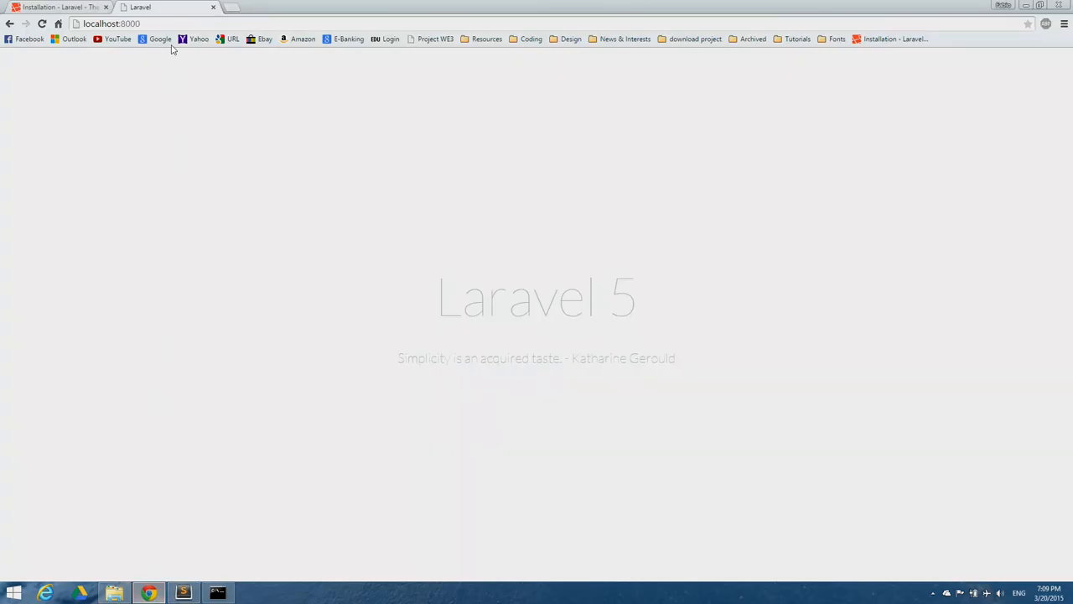
- Visit localhost:8000/about, /projects and /contacts in Chrome, then start entering /home
{"action": "left_click", "coordinate": [130, 22]}
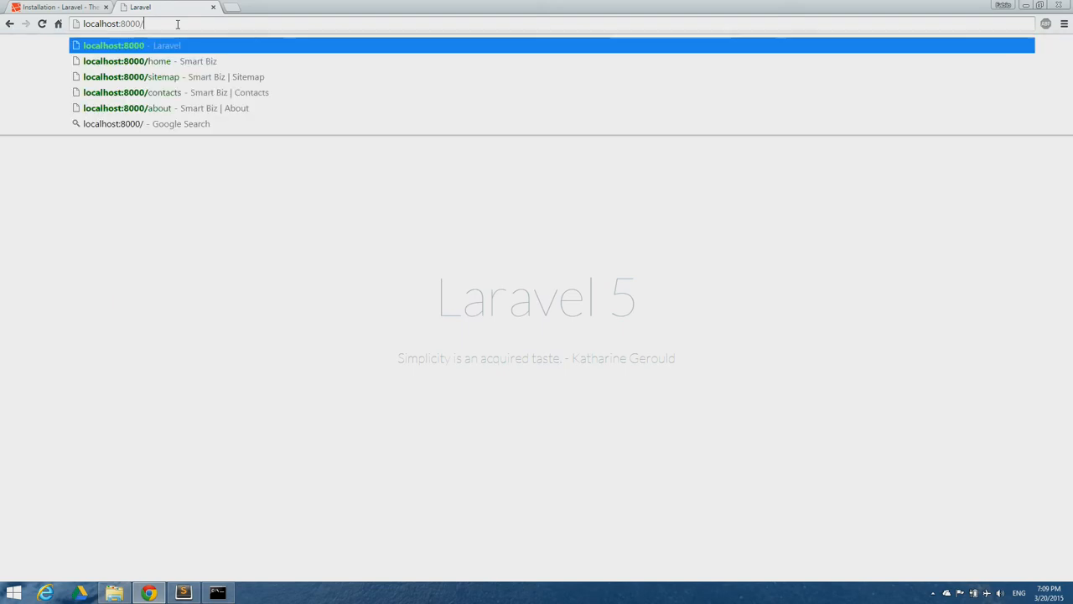
{"action": "left_click", "coordinate": [152, 61]}
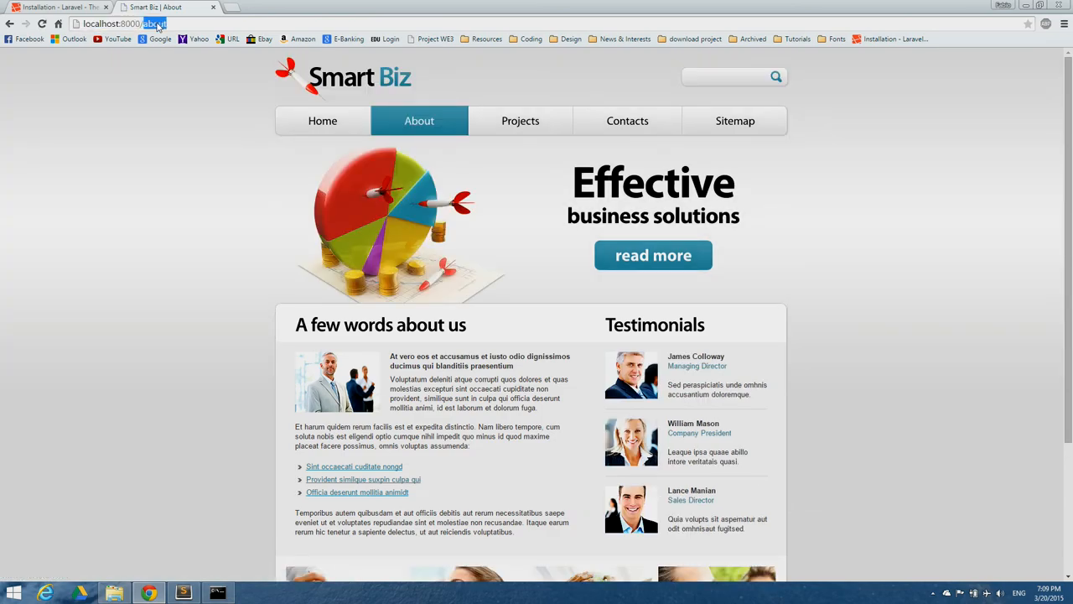
{"action": "type", "text": "projects"}
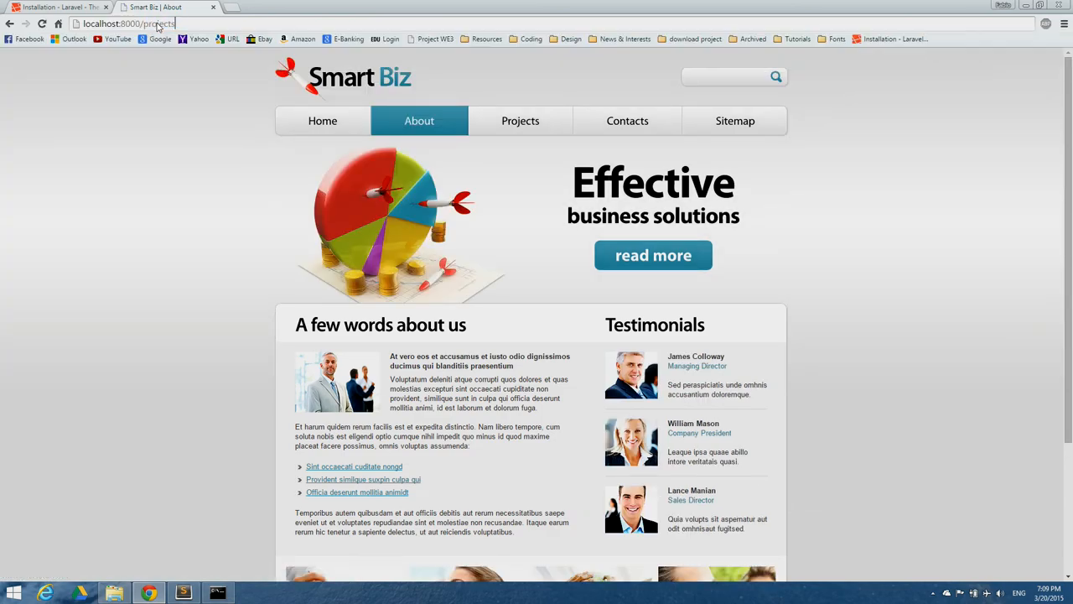
{"action": "left_click", "coordinate": [520, 120]}
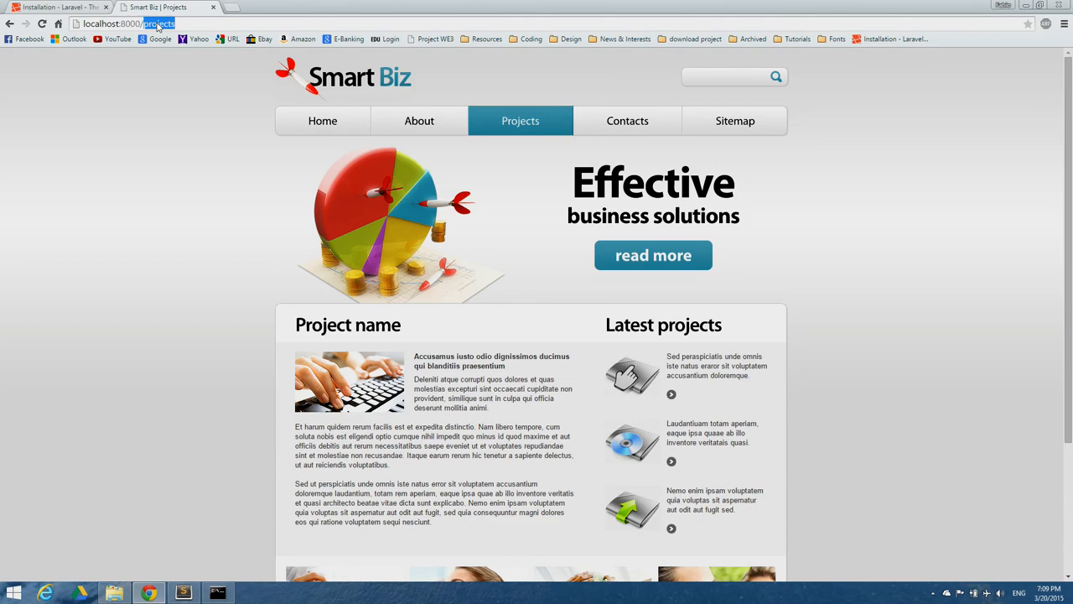
{"action": "type", "text": "contacts"}
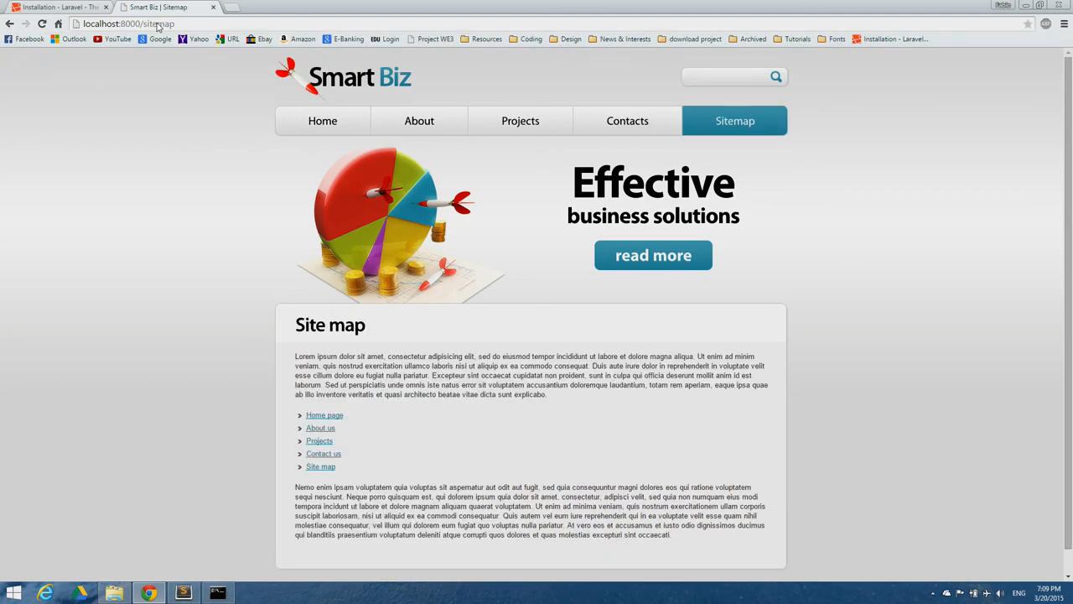
{"action": "type", "text": "ho"}
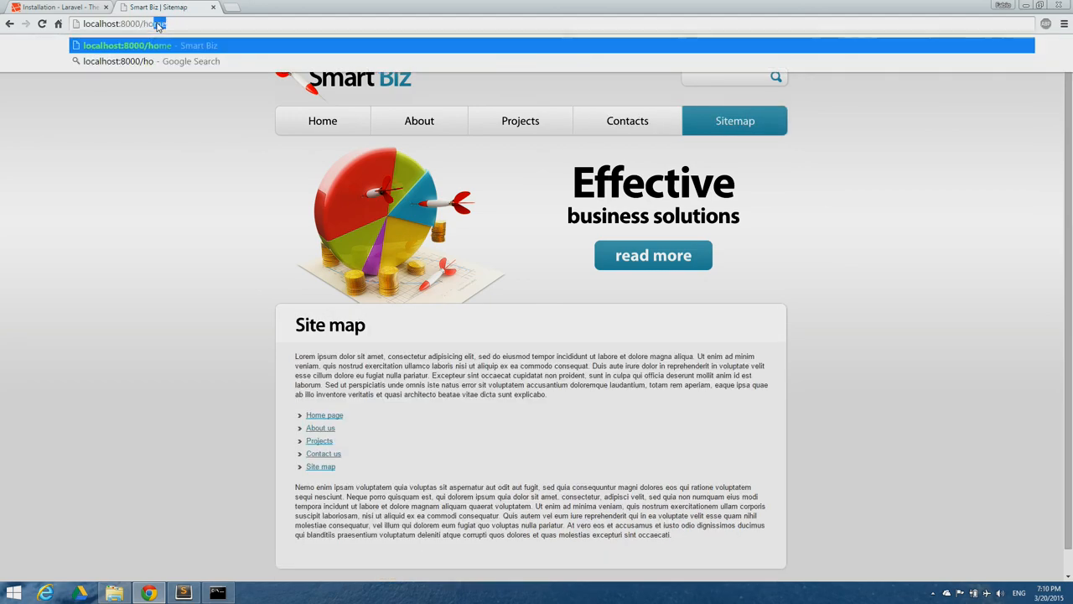